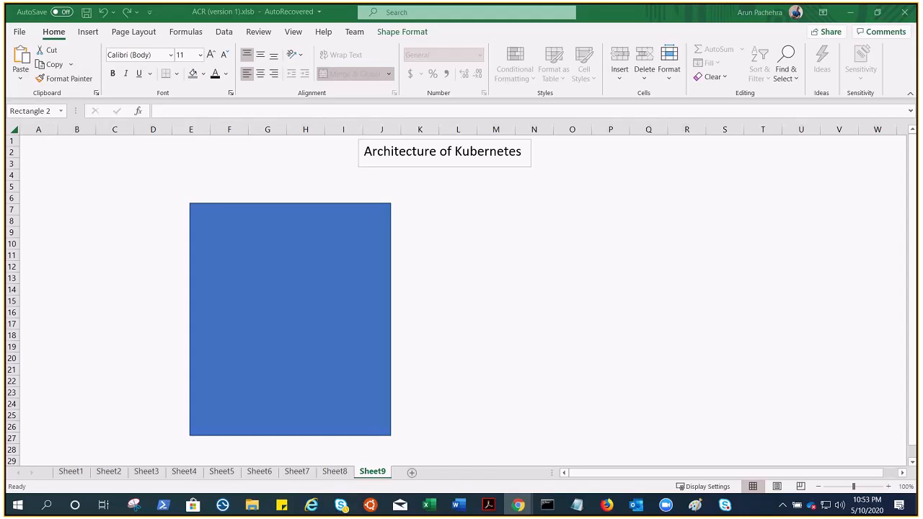
{"action": "mouse_move", "coordinate": [523, 259]}
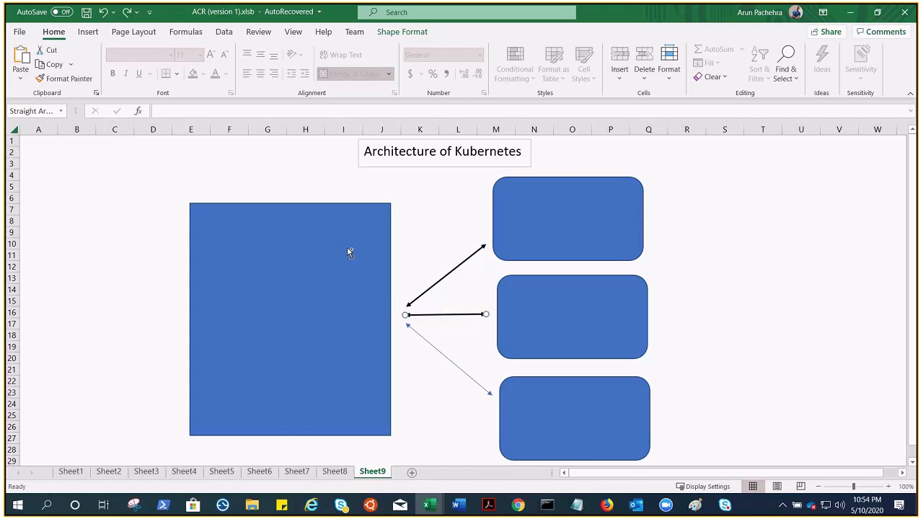
Type Master into the large rectangle and start the worker box list with Kubelt
{"action": "type", "text": "Master"}
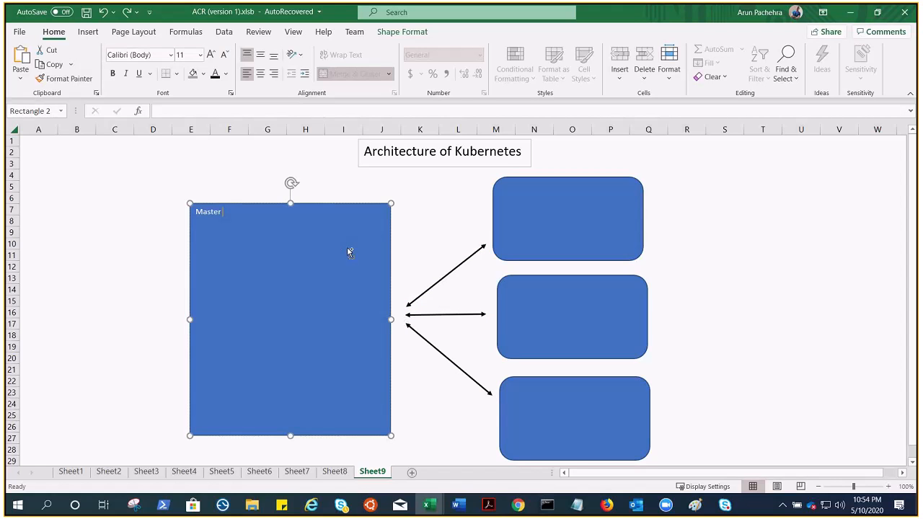
{"action": "left_click", "coordinate": [567, 219]}
{"action": "type", "text": "Worker Nodes"}
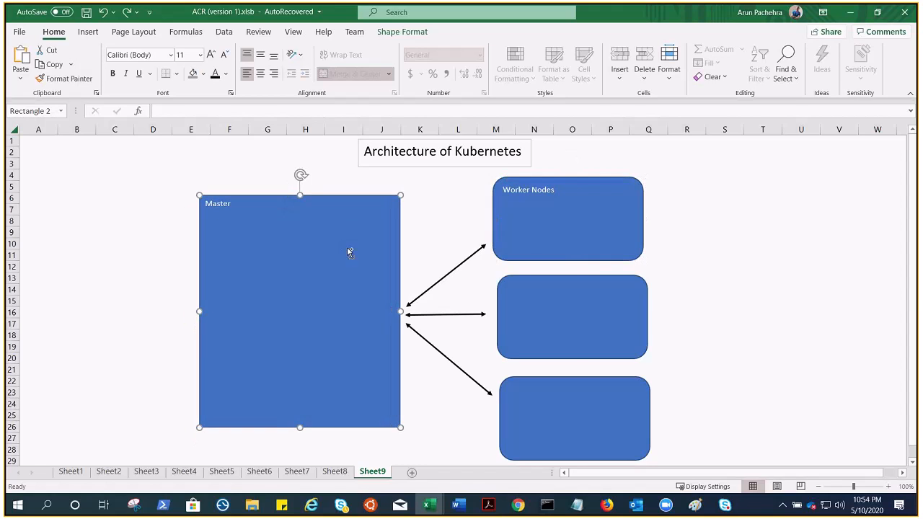
{"action": "type", "text": "Kube"}
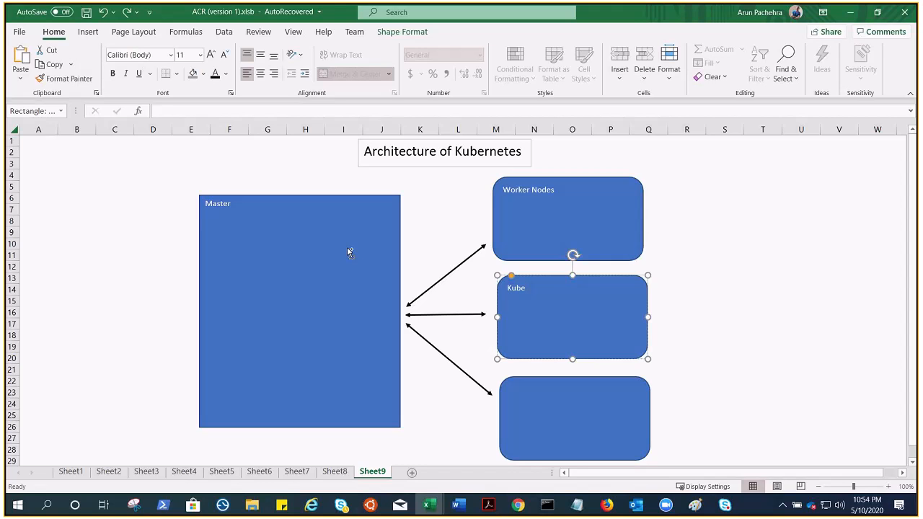
{"action": "type", "text": "Kubelt"}
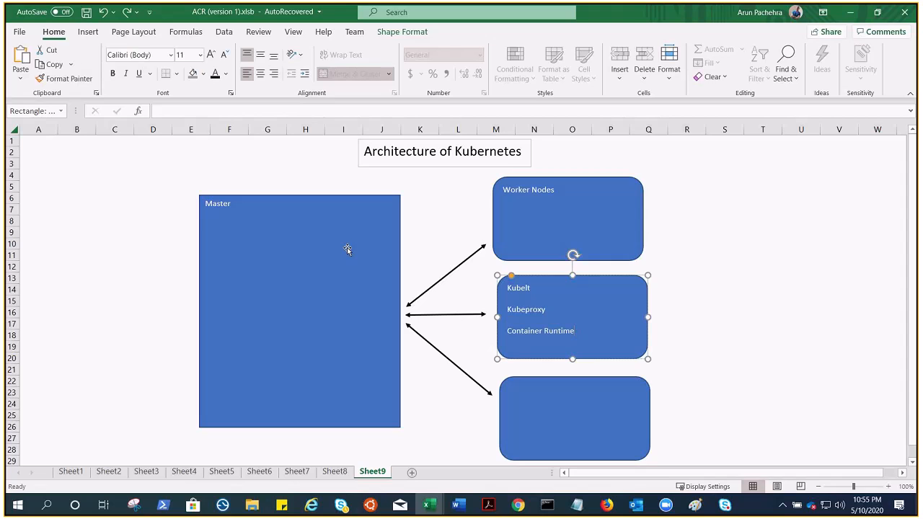
{"action": "mouse_move", "coordinate": [349, 252]}
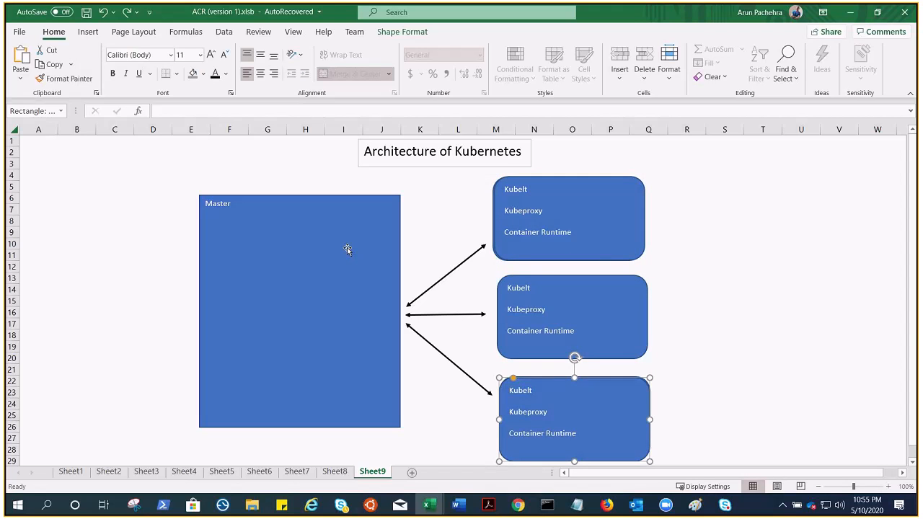
{"action": "mouse_move", "coordinate": [350, 252]}
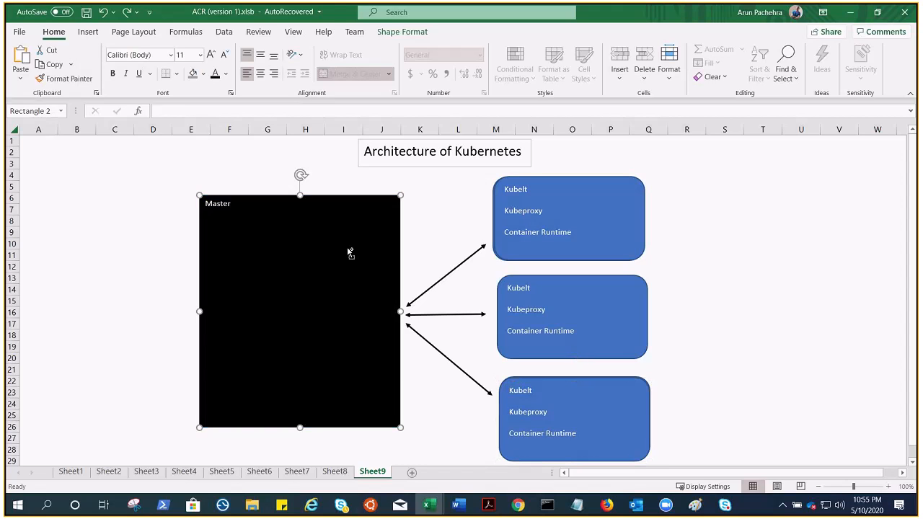
{"action": "mouse_move", "coordinate": [348, 249]}
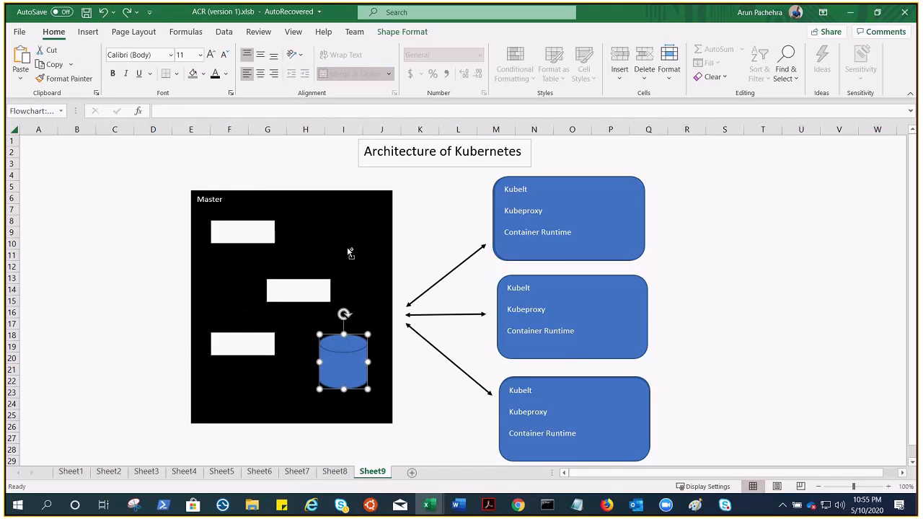
Label Control Manager, connect the master components, and position the Kubectl or GUI box
{"action": "type", "text": "Control Manager"}
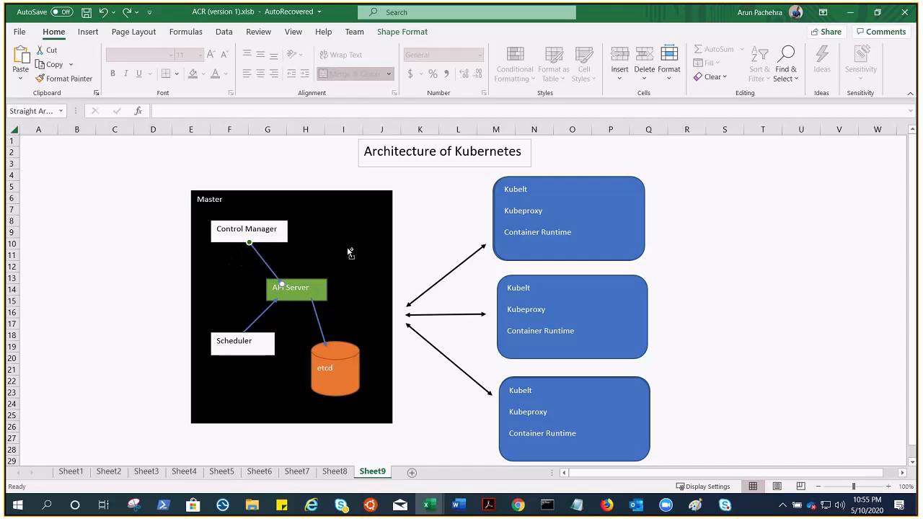
{"action": "left_click", "coordinate": [265, 261]}
{"action": "type", "text": "Kubectl or GUI"}
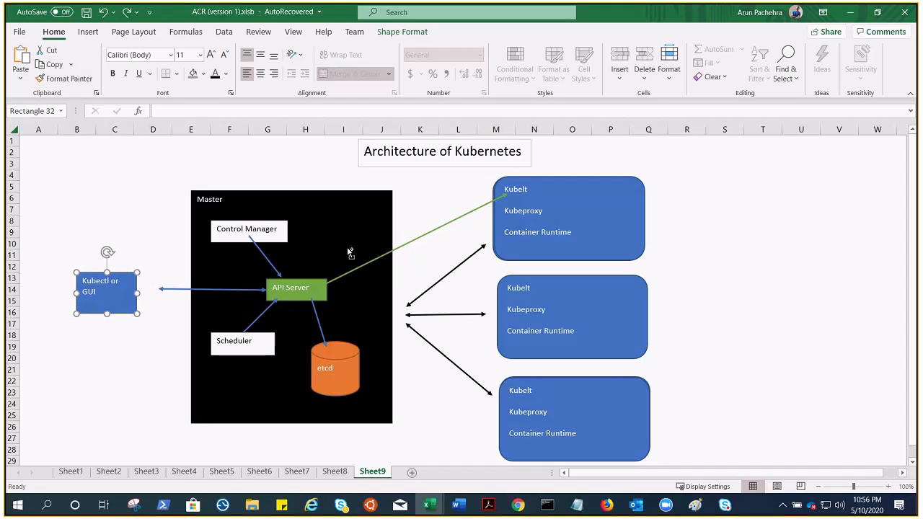
{"action": "left_click_drag", "start_coordinate": [107, 286], "coordinate": [111, 298]}
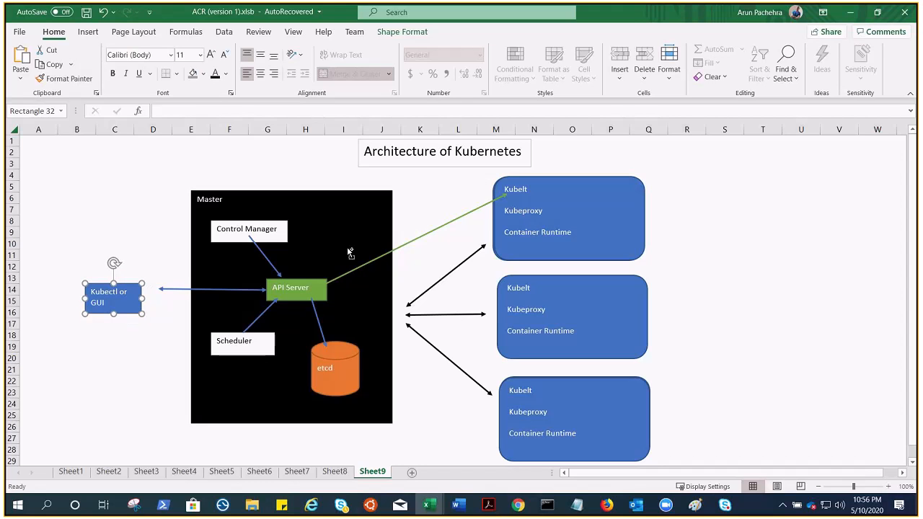
{"action": "mouse_move", "coordinate": [348, 249]}
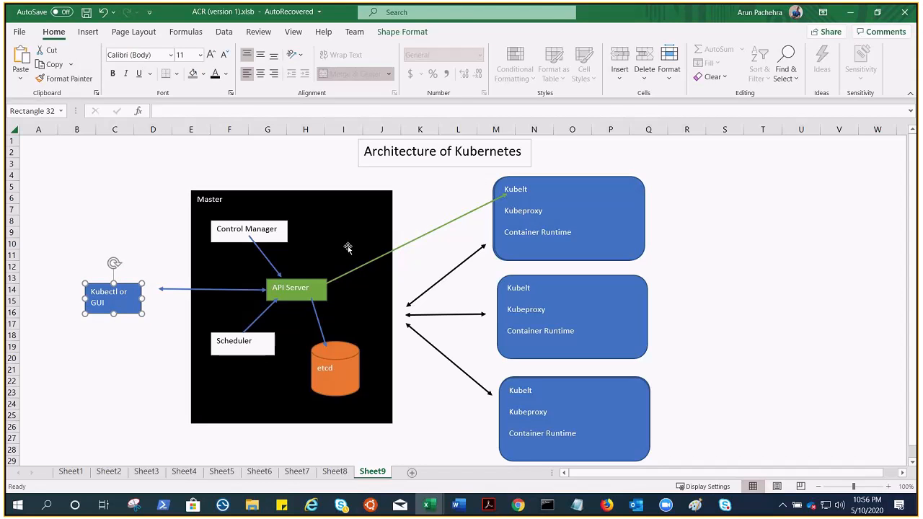
{"action": "left_click", "coordinate": [137, 188]}
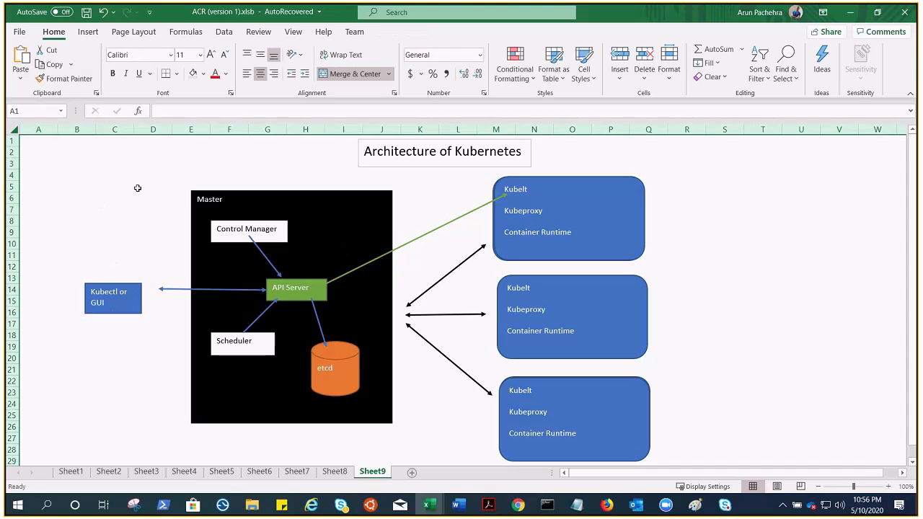
{"action": "mouse_move", "coordinate": [743, 237]}
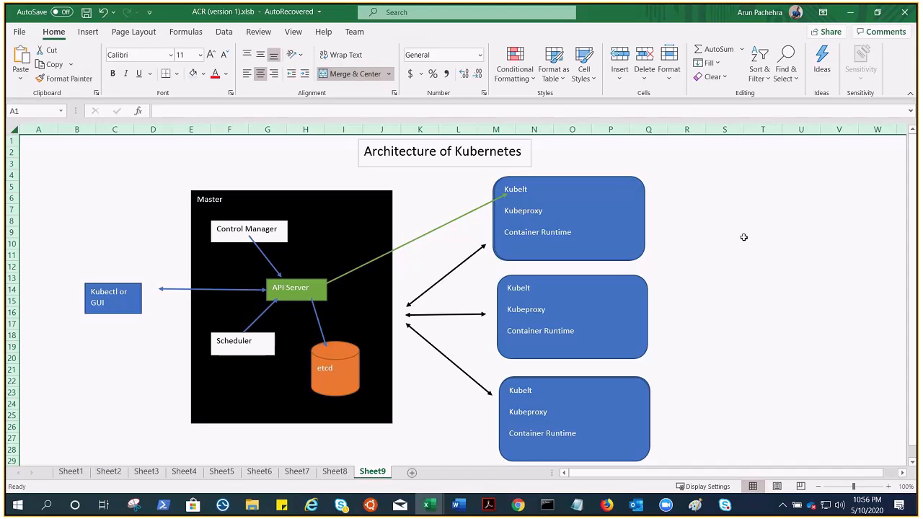
{"action": "mouse_move", "coordinate": [458, 308]}
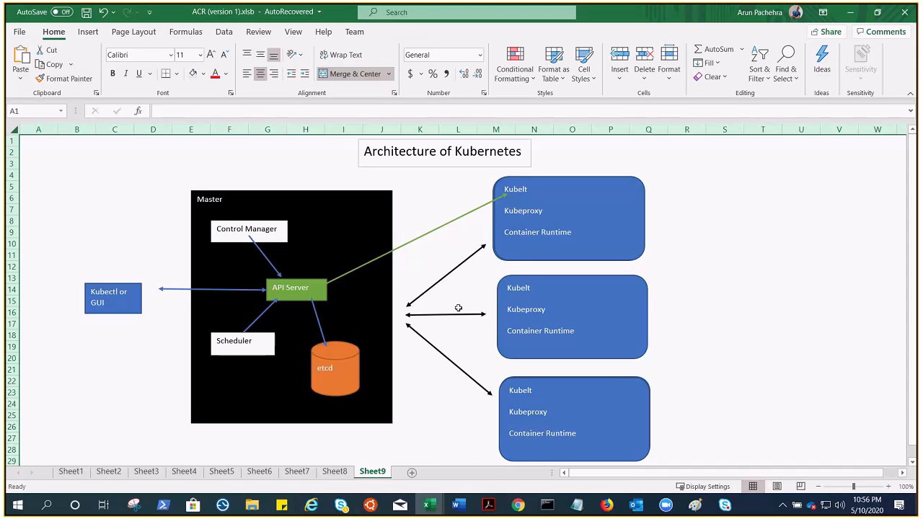
{"action": "mouse_move", "coordinate": [340, 380]}
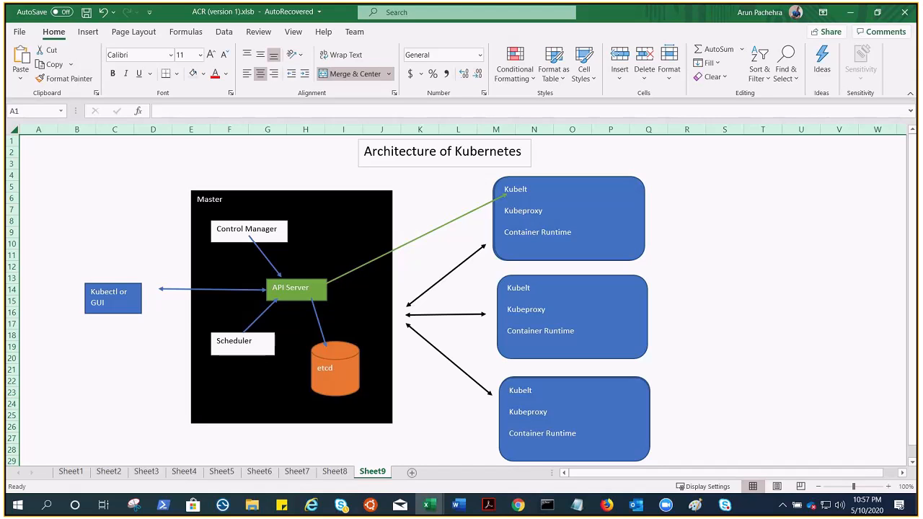
{"action": "mouse_move", "coordinate": [259, 261]}
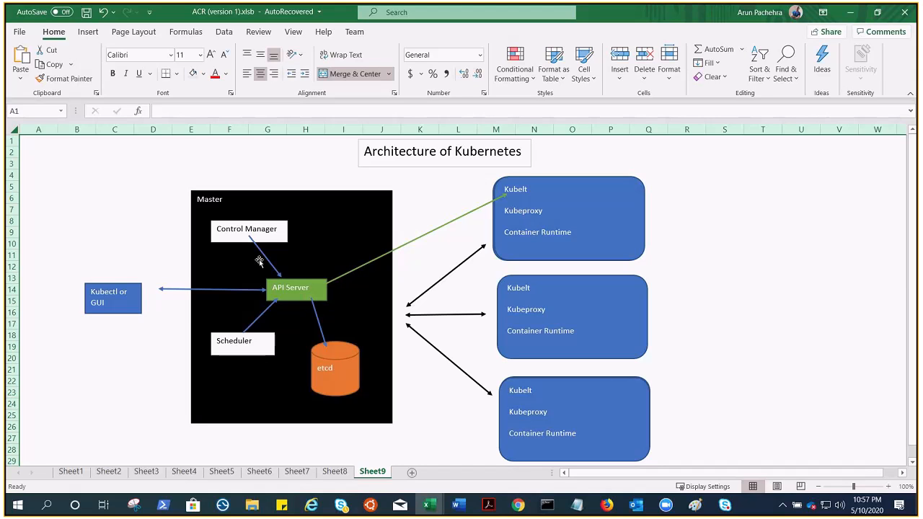
{"action": "mouse_move", "coordinate": [44, 292]}
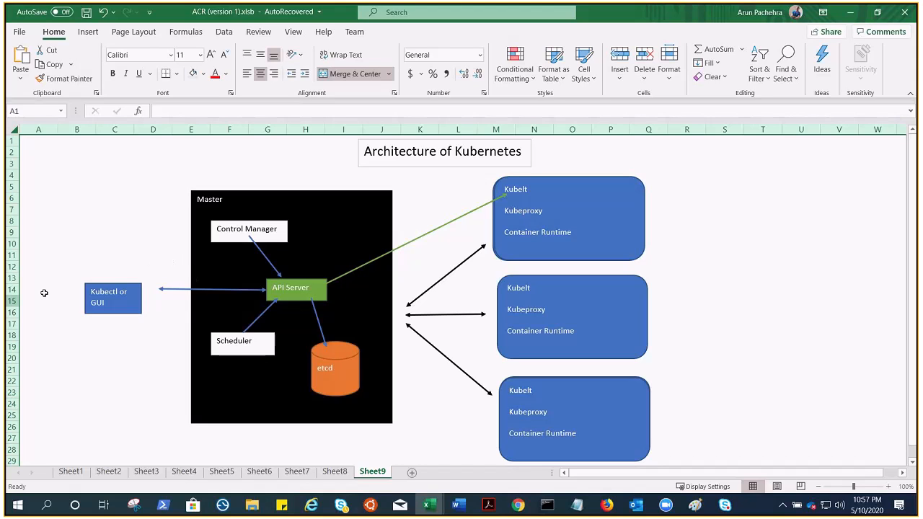
{"action": "mouse_move", "coordinate": [113, 277]}
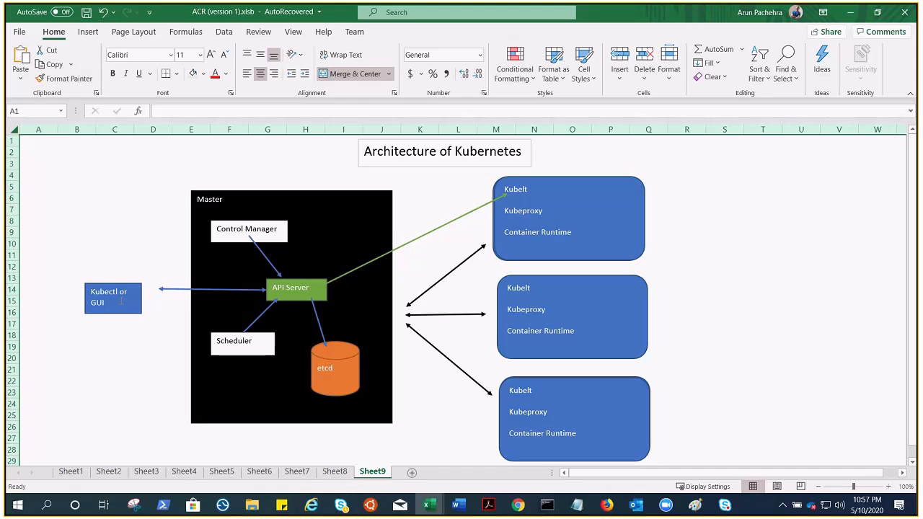
{"action": "mouse_move", "coordinate": [271, 271]}
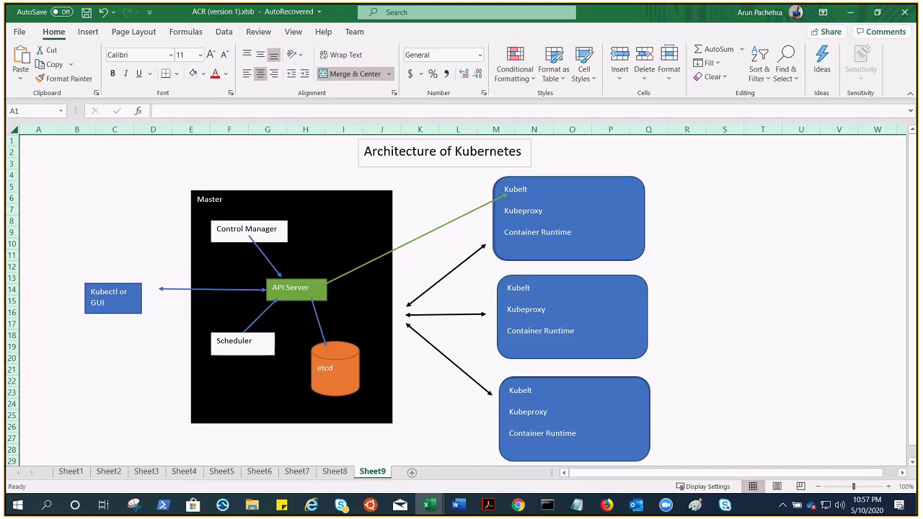
{"action": "mouse_move", "coordinate": [378, 235]}
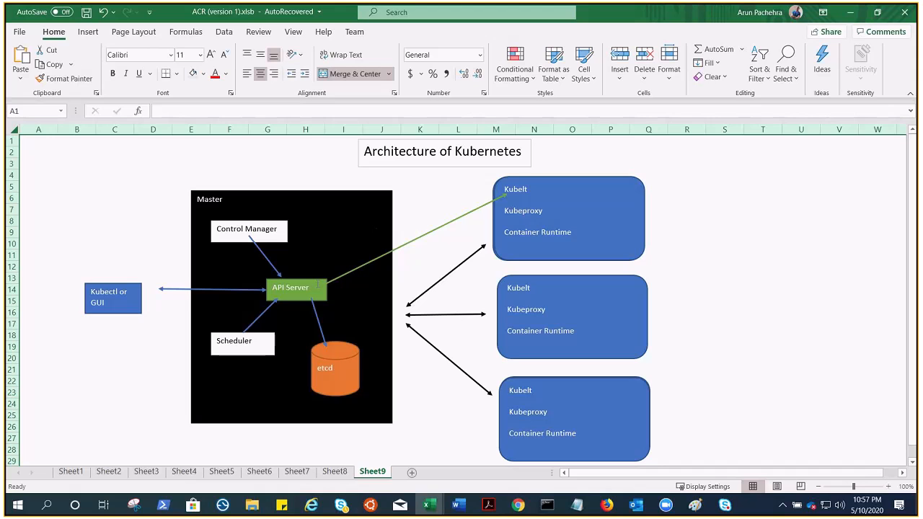
{"action": "mouse_move", "coordinate": [424, 414]}
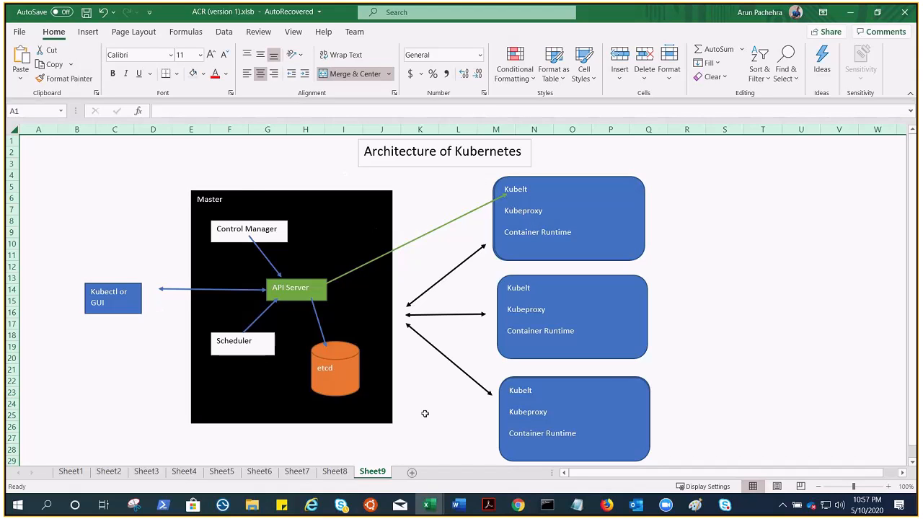
{"action": "mouse_move", "coordinate": [166, 178]}
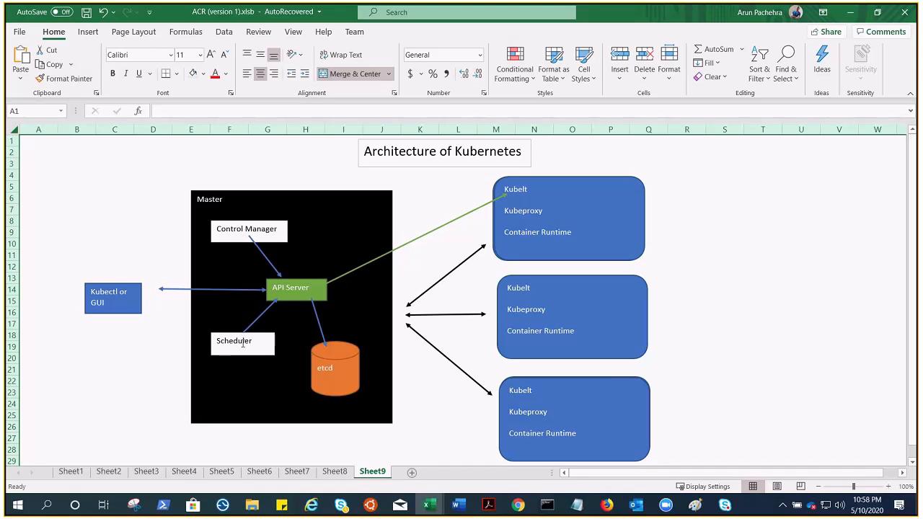
{"action": "mouse_move", "coordinate": [324, 340]}
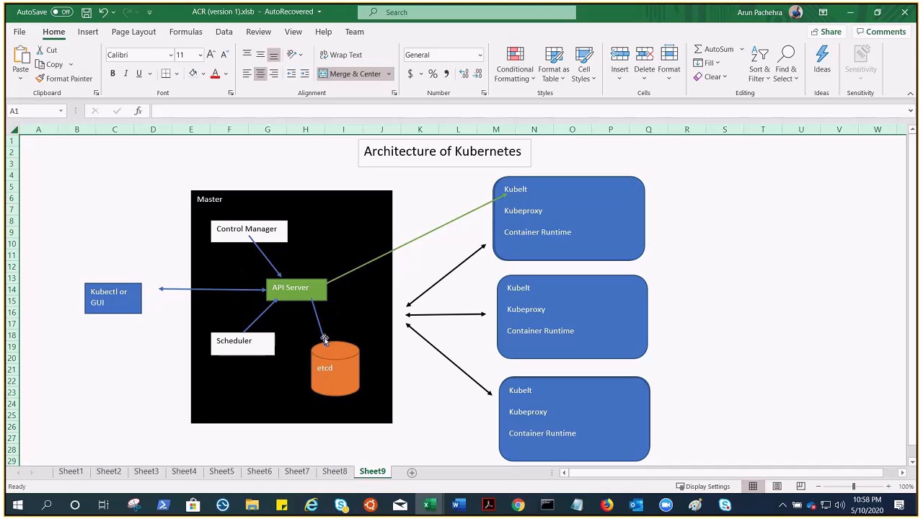
{"action": "mouse_move", "coordinate": [350, 240]}
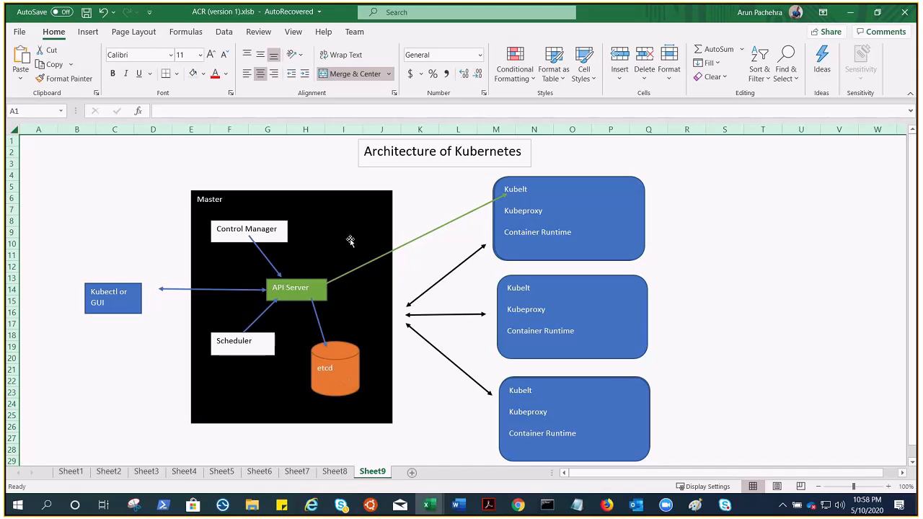
{"action": "mouse_move", "coordinate": [358, 208]}
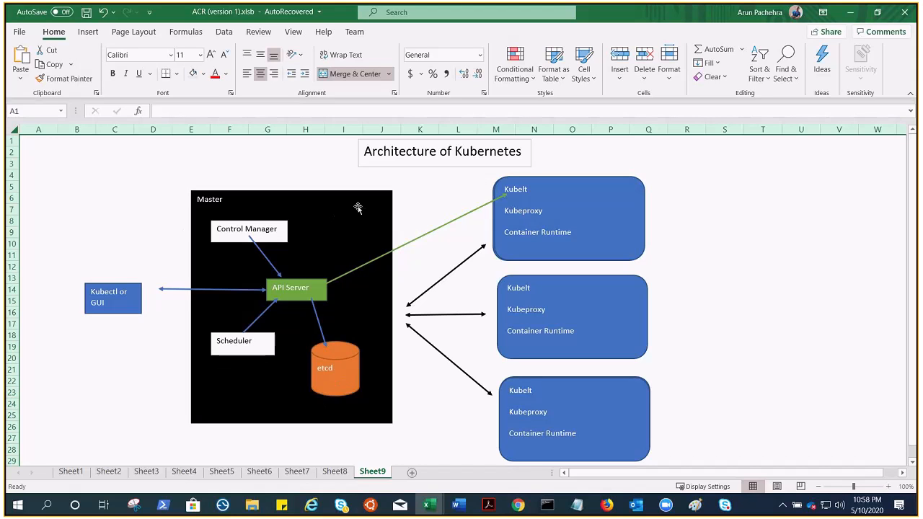
{"action": "mouse_move", "coordinate": [373, 250]}
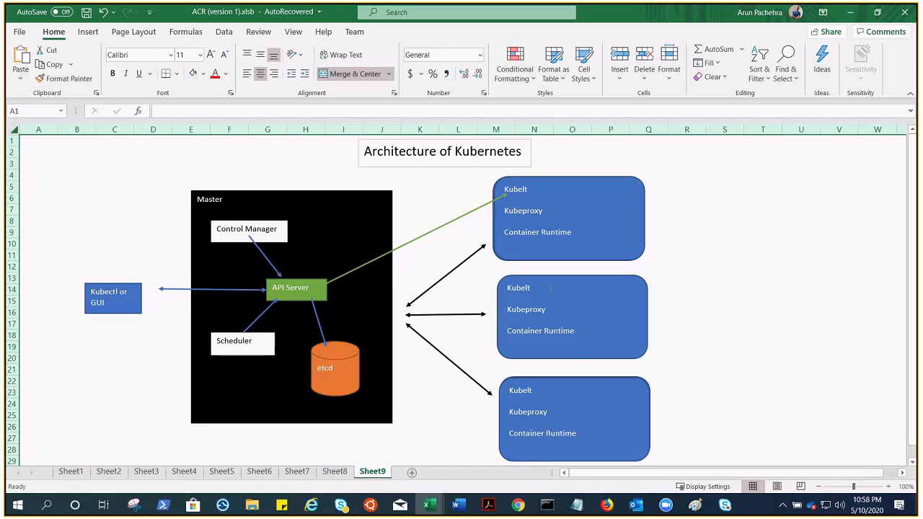
{"action": "mouse_move", "coordinate": [580, 365]}
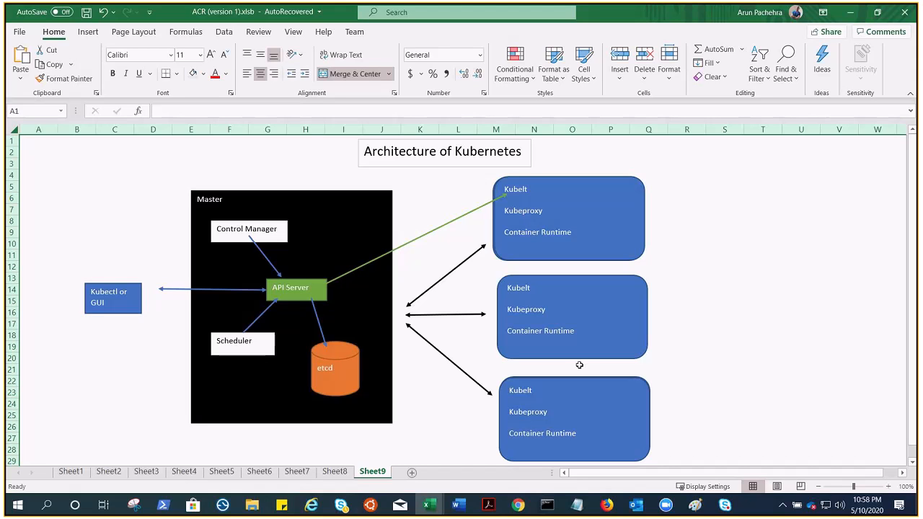
{"action": "mouse_move", "coordinate": [537, 297]}
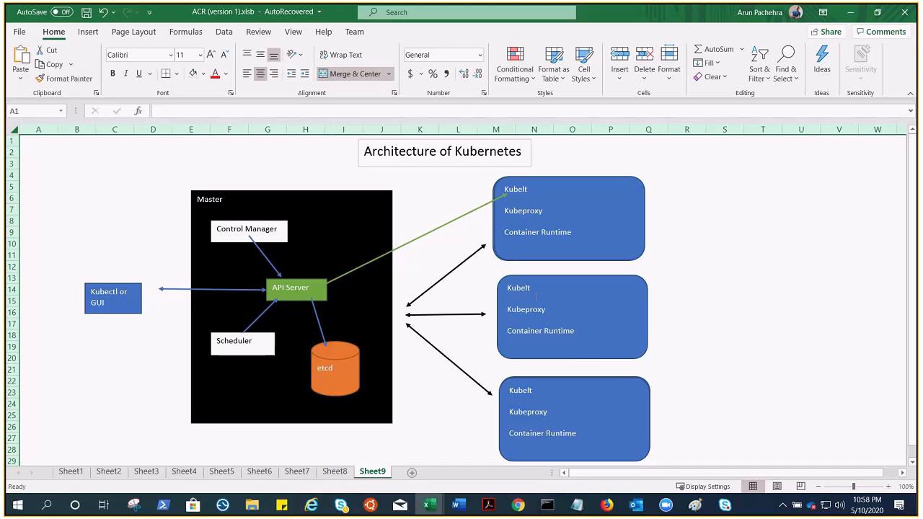
{"action": "mouse_move", "coordinate": [340, 317]}
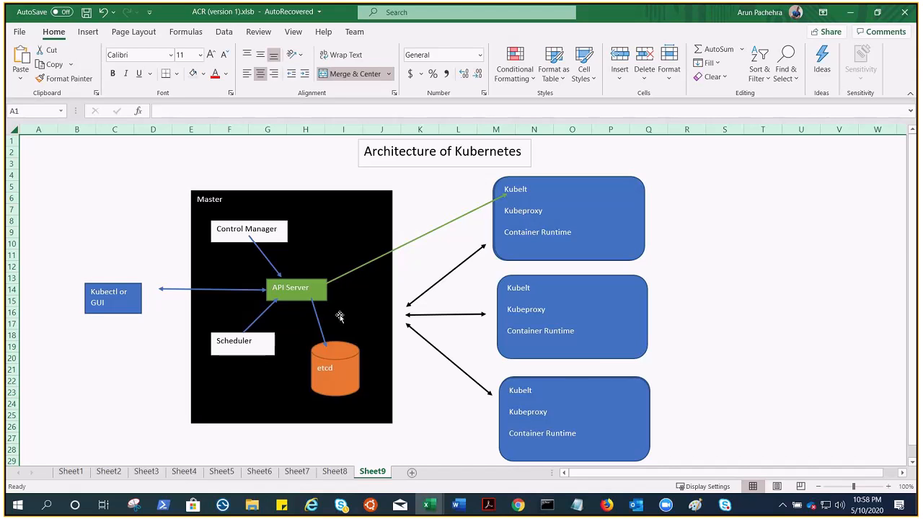
{"action": "mouse_move", "coordinate": [286, 217]}
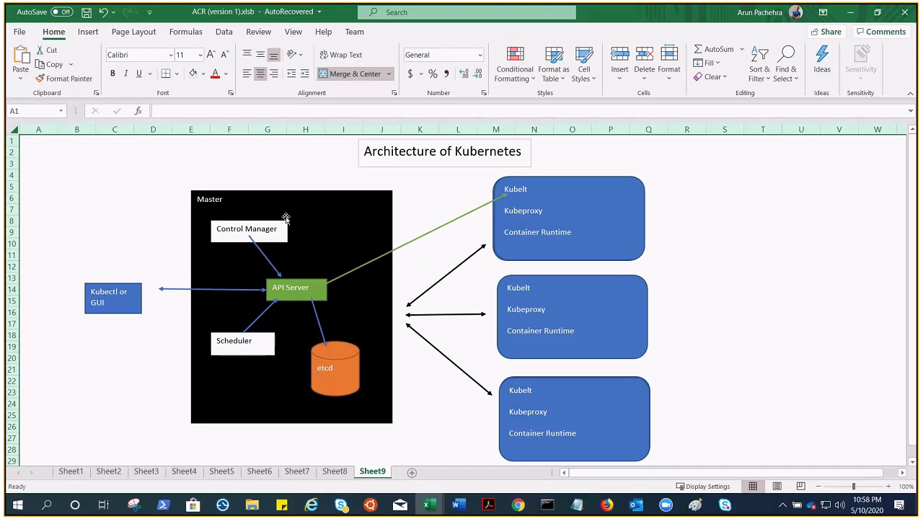
{"action": "mouse_move", "coordinate": [420, 301]}
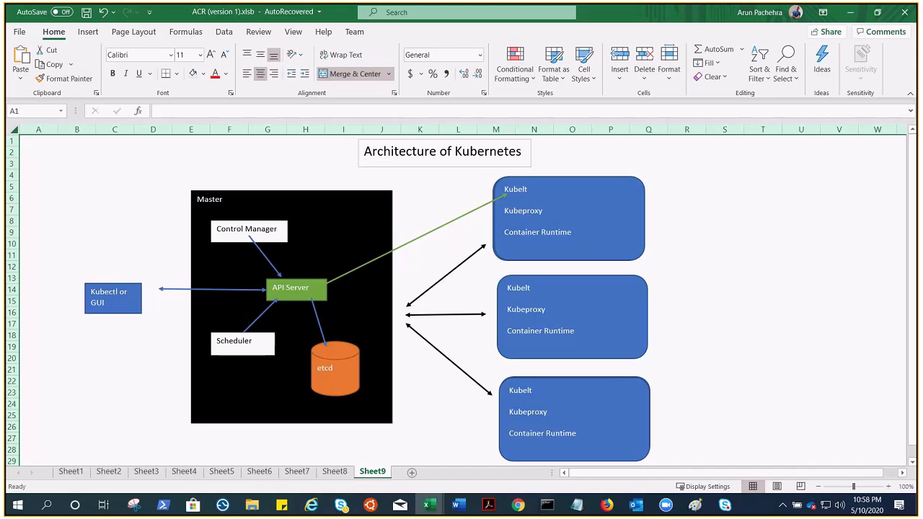
{"action": "mouse_move", "coordinate": [225, 310]}
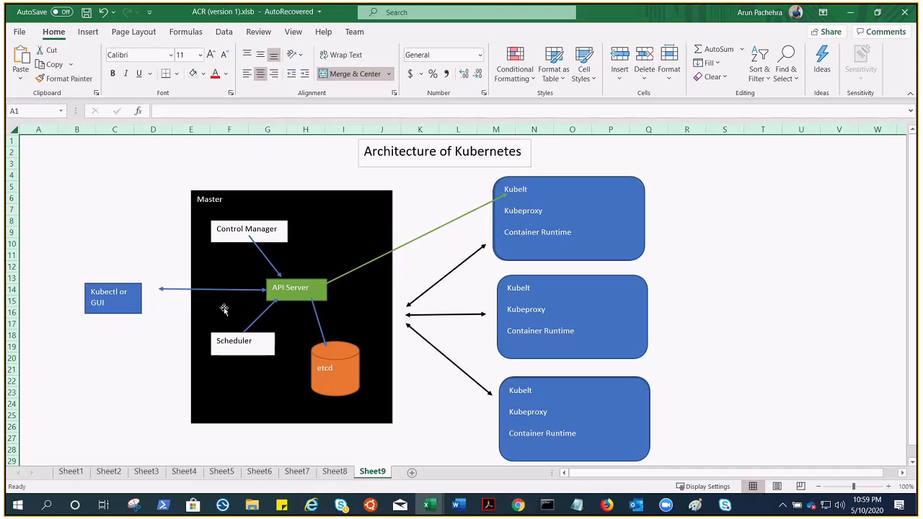
{"action": "mouse_move", "coordinate": [224, 310]}
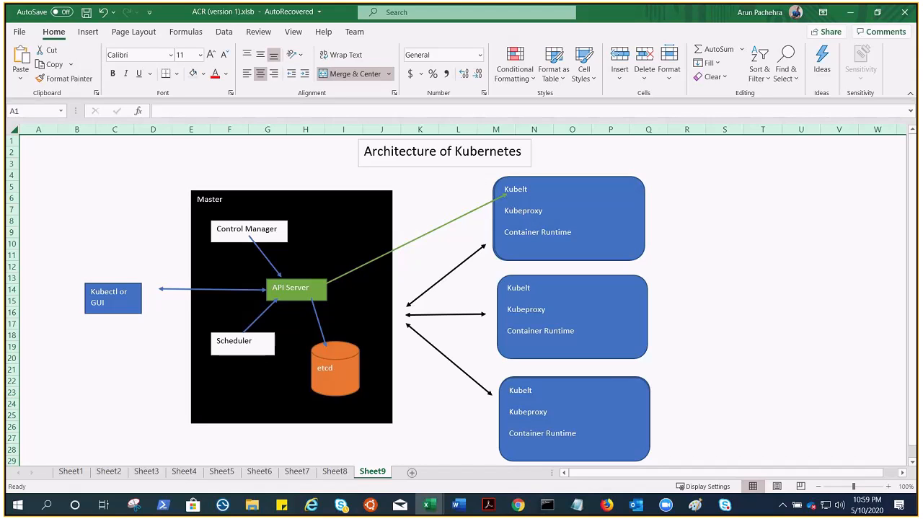
{"action": "mouse_move", "coordinate": [328, 379]}
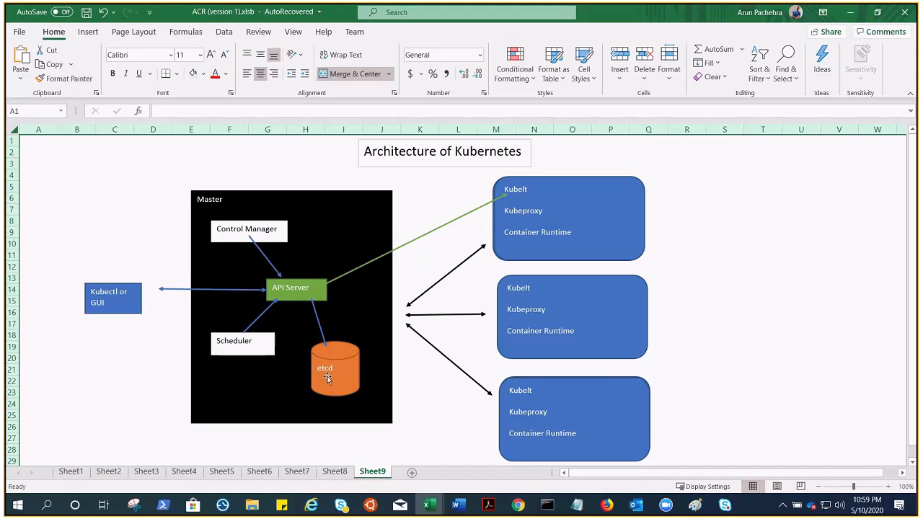
{"action": "mouse_move", "coordinate": [346, 389]}
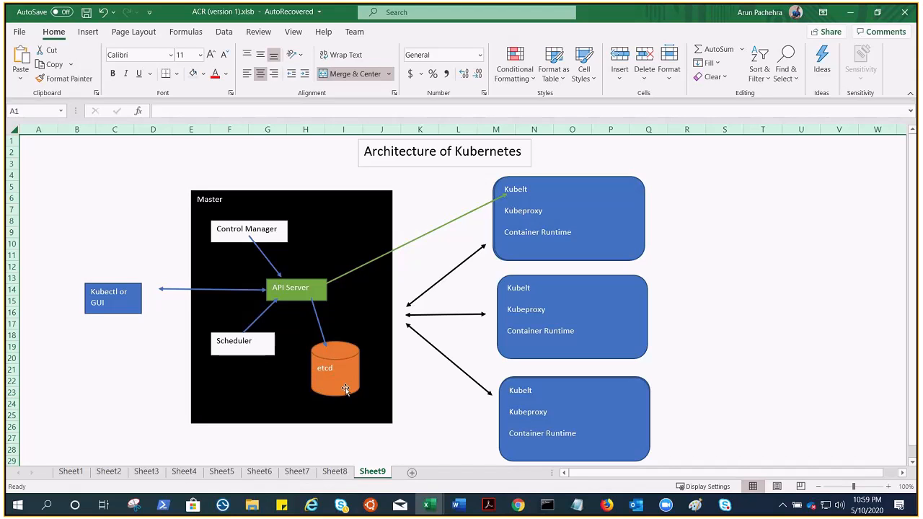
{"action": "mouse_move", "coordinate": [332, 364]}
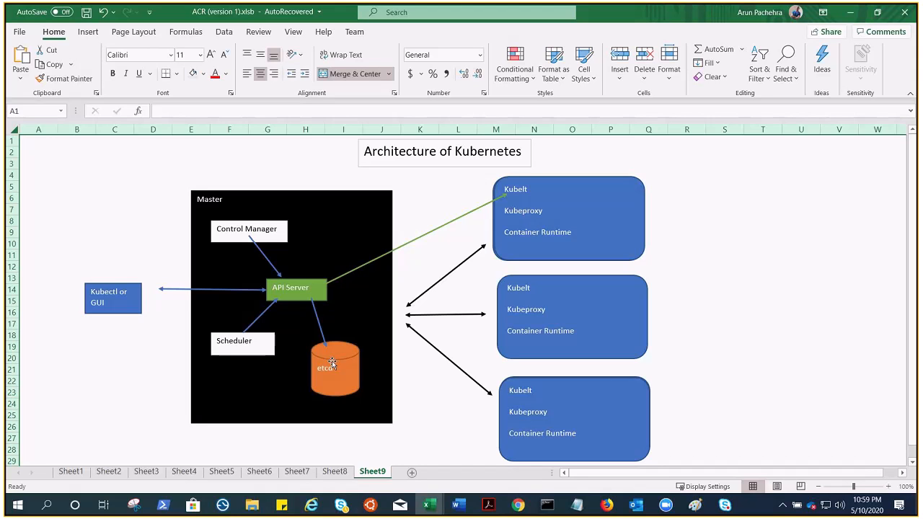
{"action": "mouse_move", "coordinate": [310, 327]}
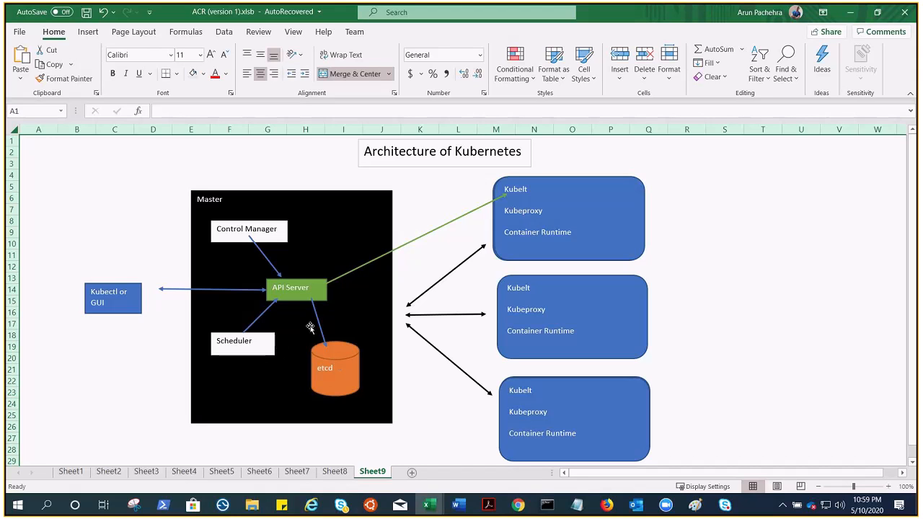
{"action": "mouse_move", "coordinate": [273, 362]}
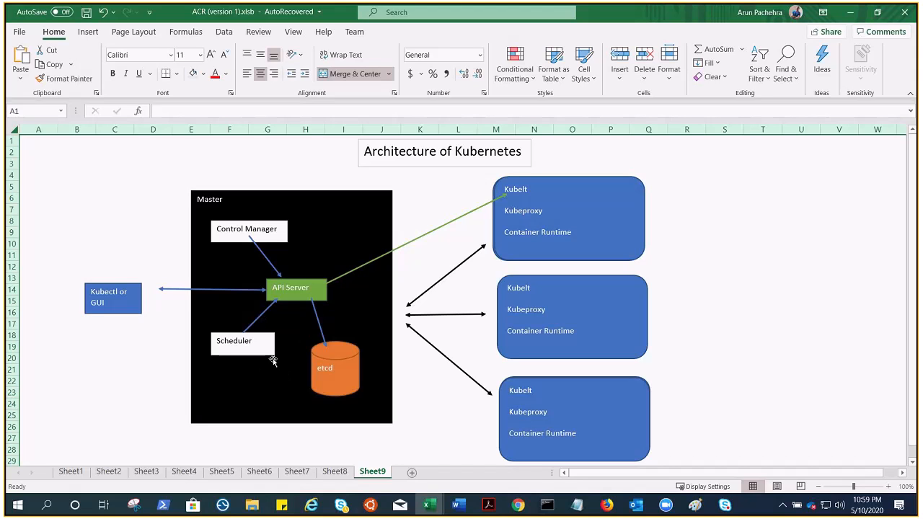
{"action": "mouse_move", "coordinate": [299, 343]}
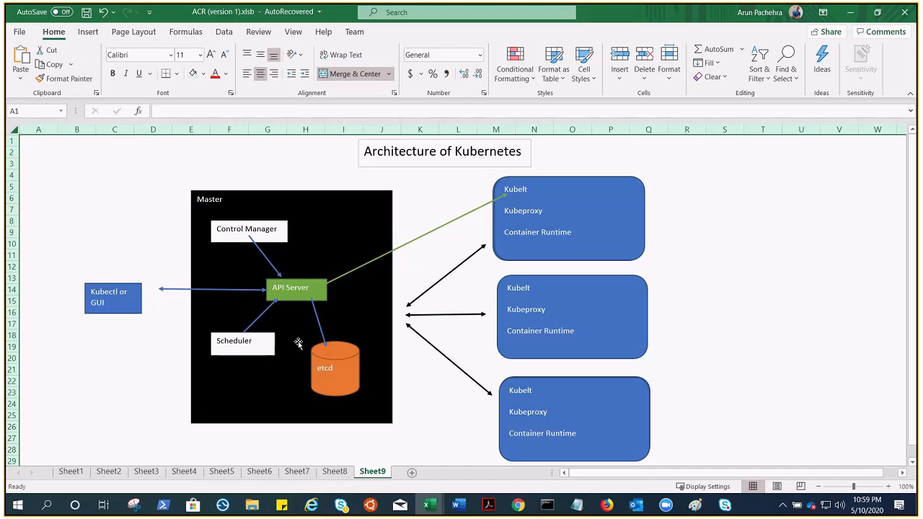
{"action": "mouse_move", "coordinate": [281, 395]}
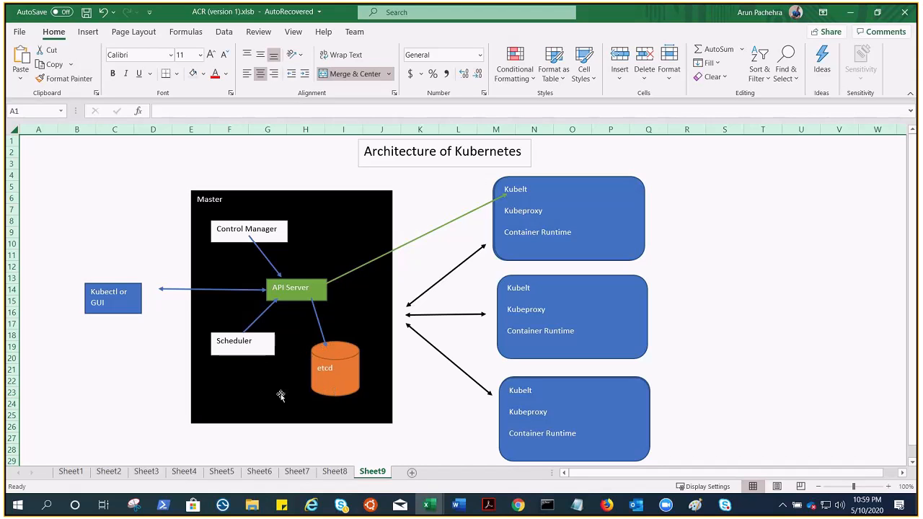
{"action": "mouse_move", "coordinate": [208, 248]}
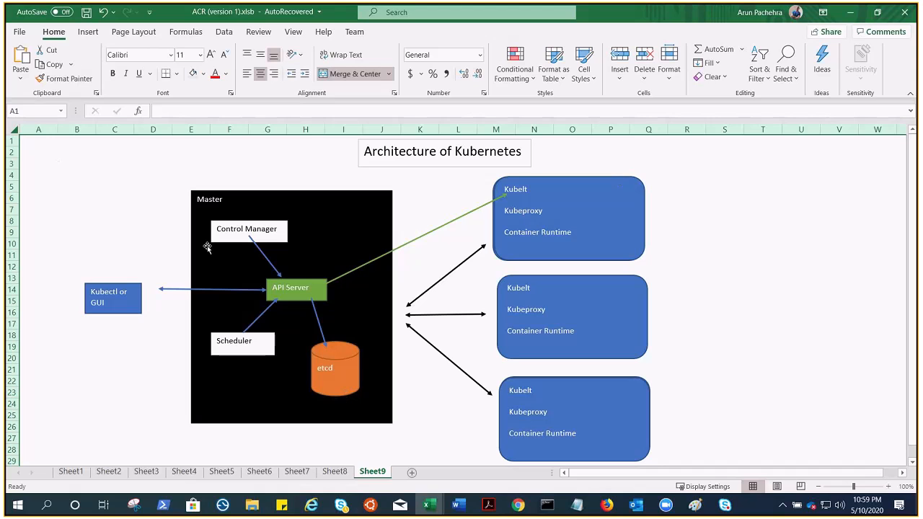
{"action": "mouse_move", "coordinate": [225, 325]}
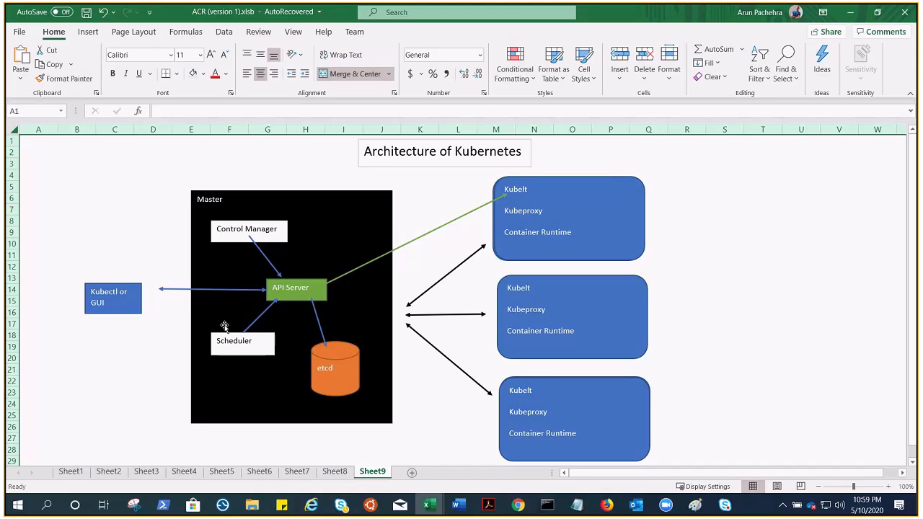
{"action": "mouse_move", "coordinate": [247, 266]}
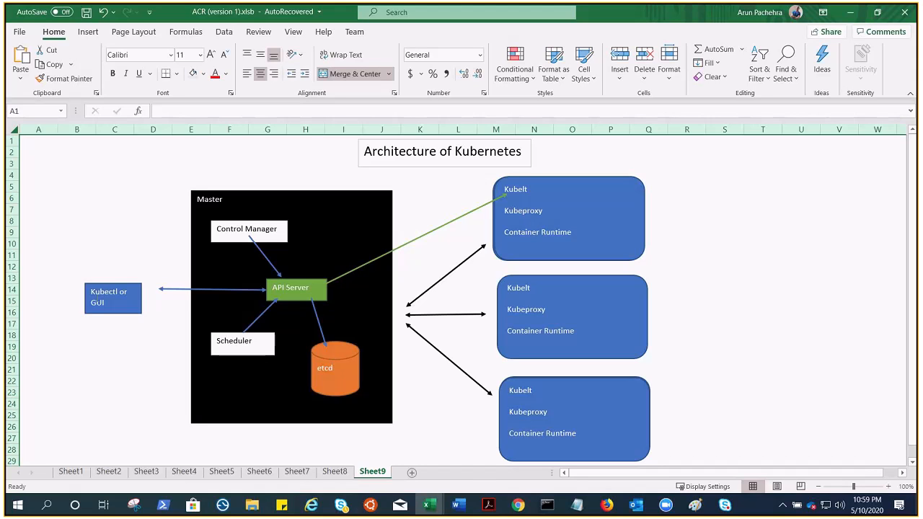
{"action": "mouse_move", "coordinate": [130, 316]}
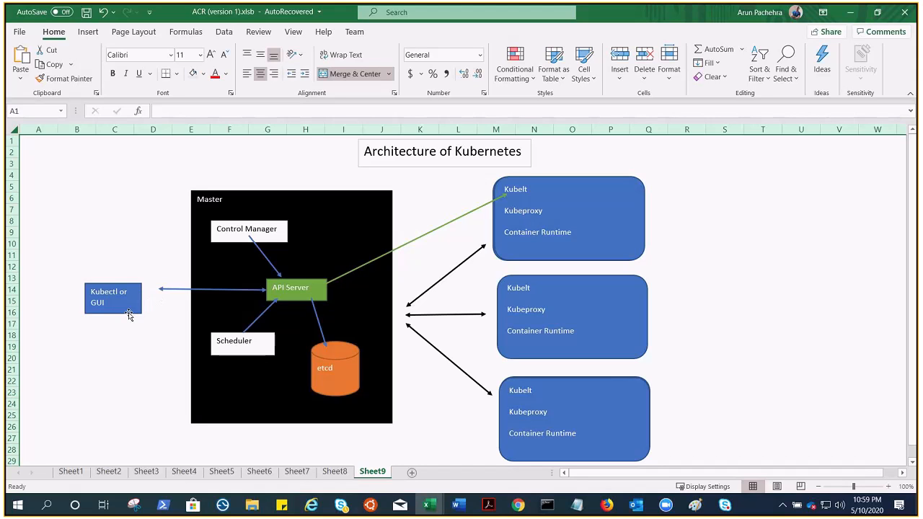
{"action": "mouse_move", "coordinate": [129, 315]}
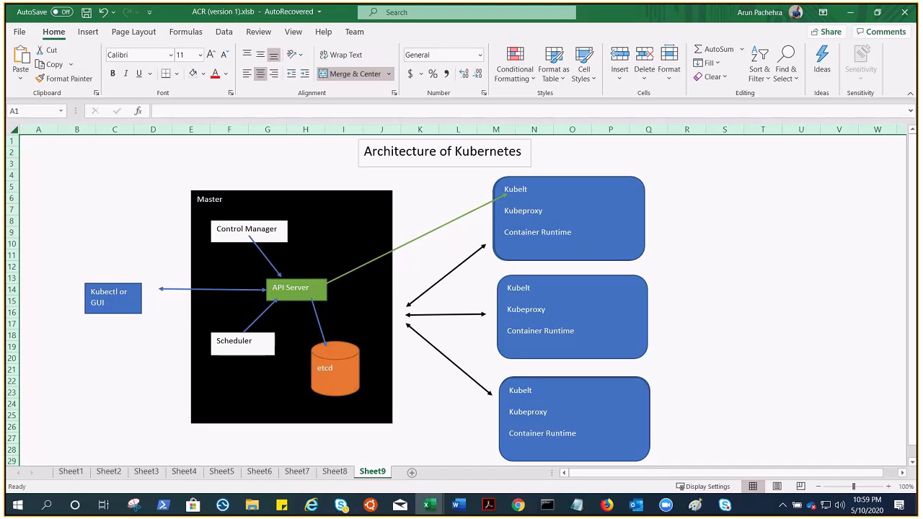
{"action": "mouse_move", "coordinate": [278, 280]}
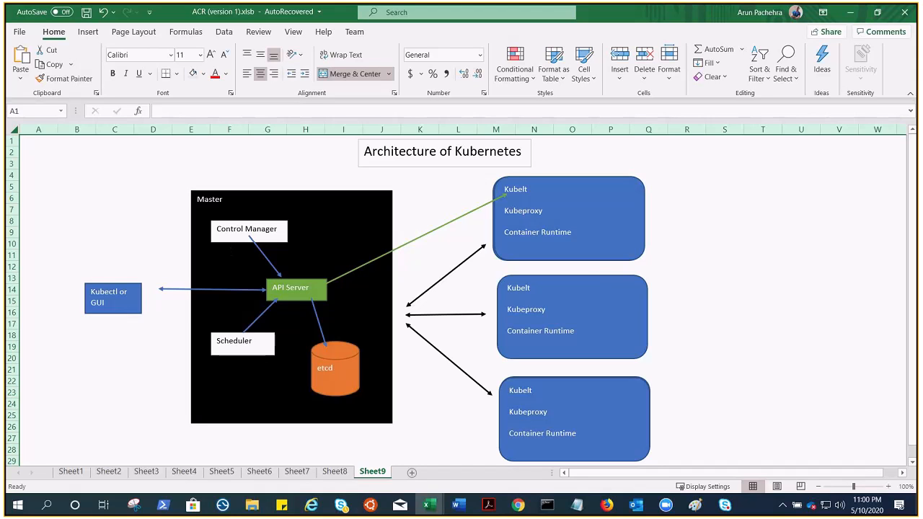
{"action": "mouse_move", "coordinate": [250, 241]}
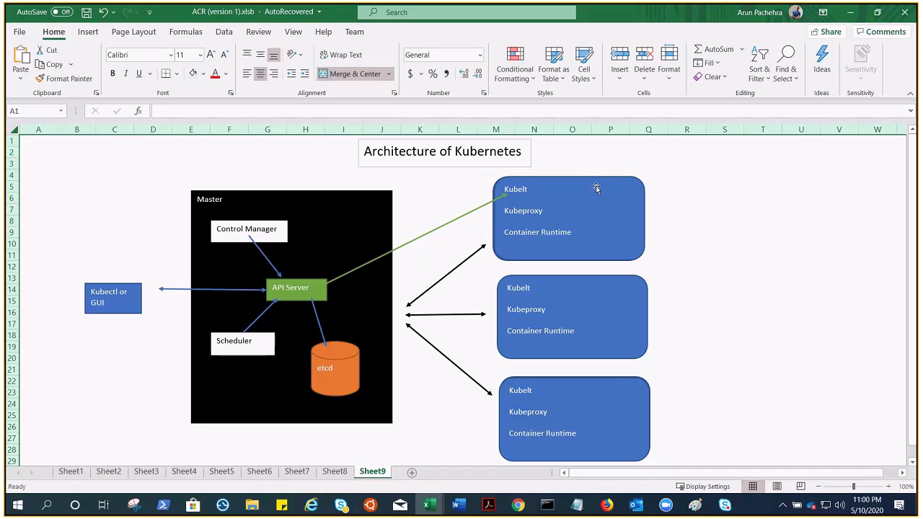
{"action": "mouse_move", "coordinate": [329, 250]}
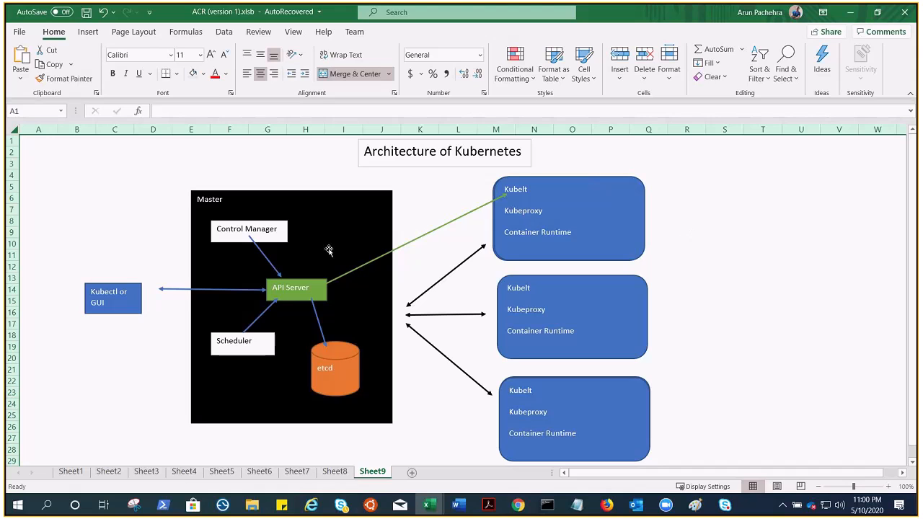
{"action": "mouse_move", "coordinate": [293, 259]}
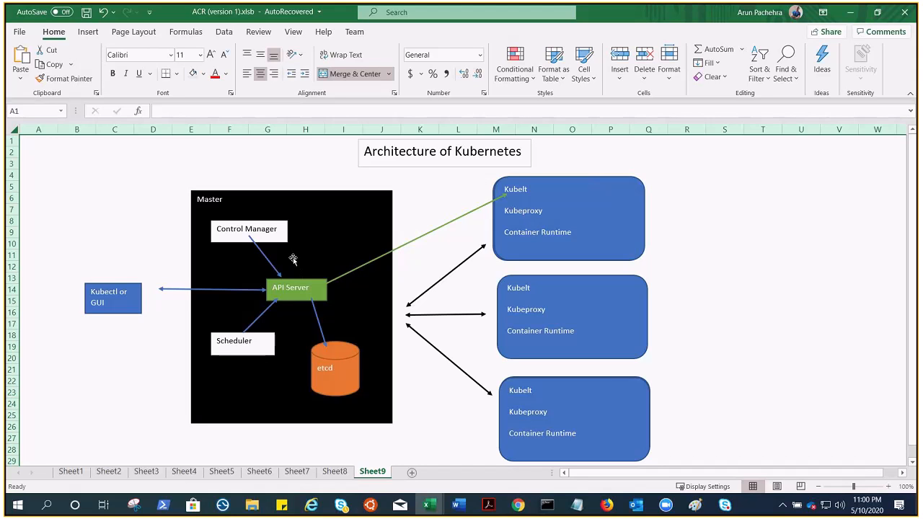
{"action": "mouse_move", "coordinate": [256, 218]}
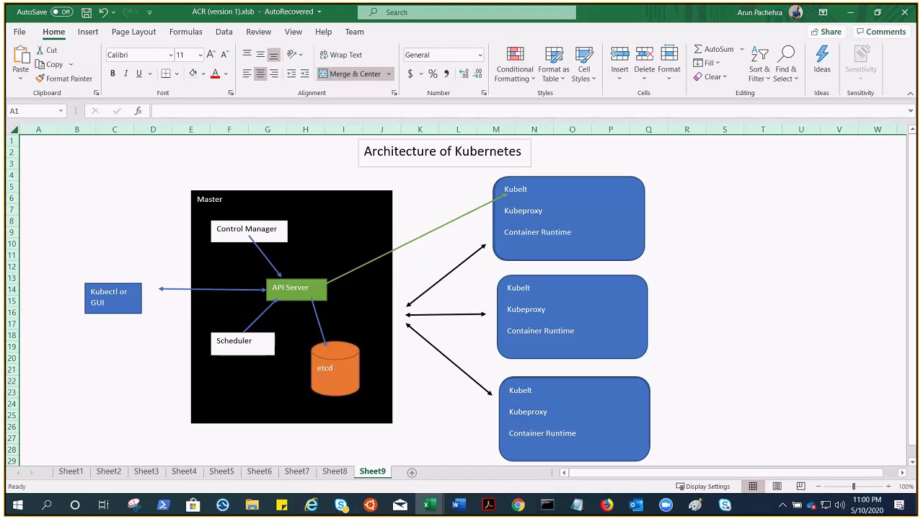
{"action": "mouse_move", "coordinate": [210, 355]}
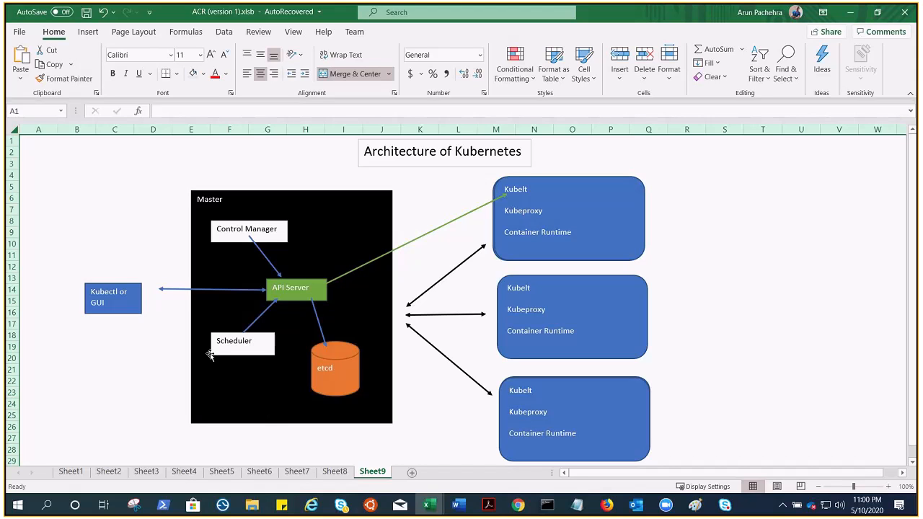
{"action": "mouse_move", "coordinate": [342, 273]}
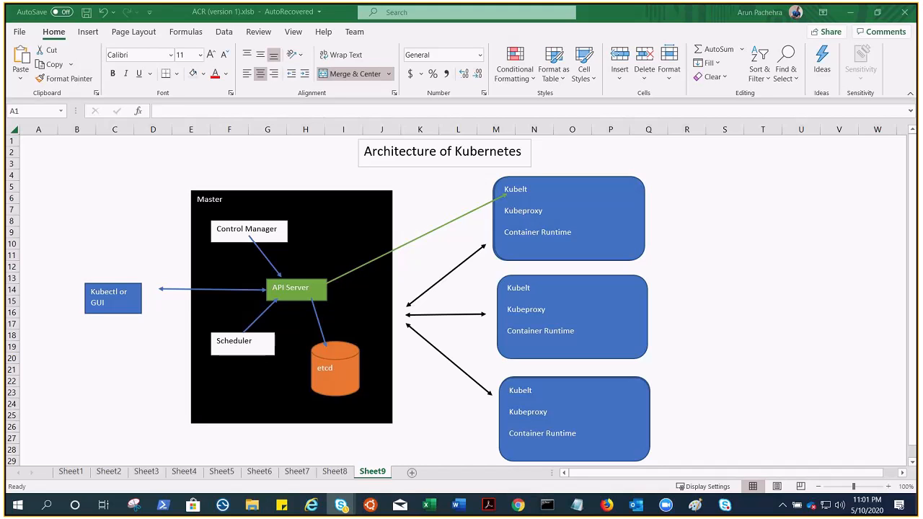
{"action": "mouse_move", "coordinate": [253, 222]}
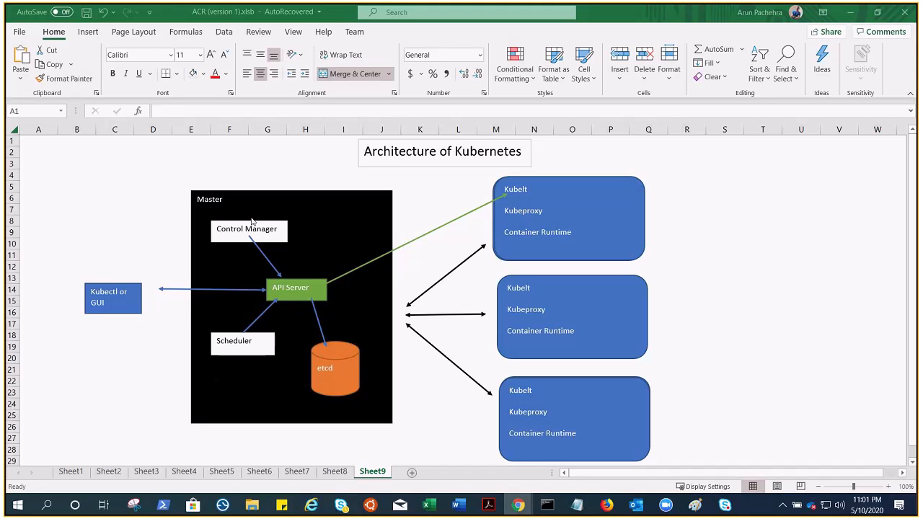
{"action": "mouse_move", "coordinate": [240, 365]}
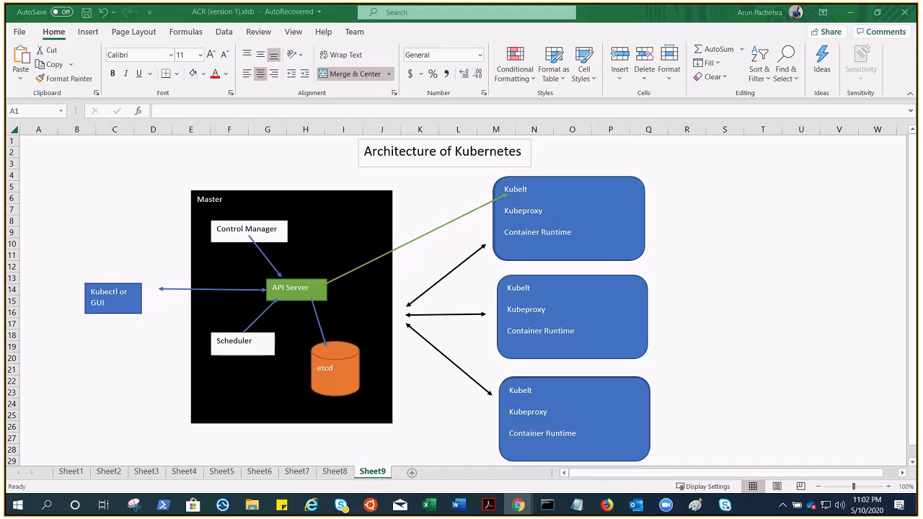
{"action": "mouse_move", "coordinate": [258, 234]}
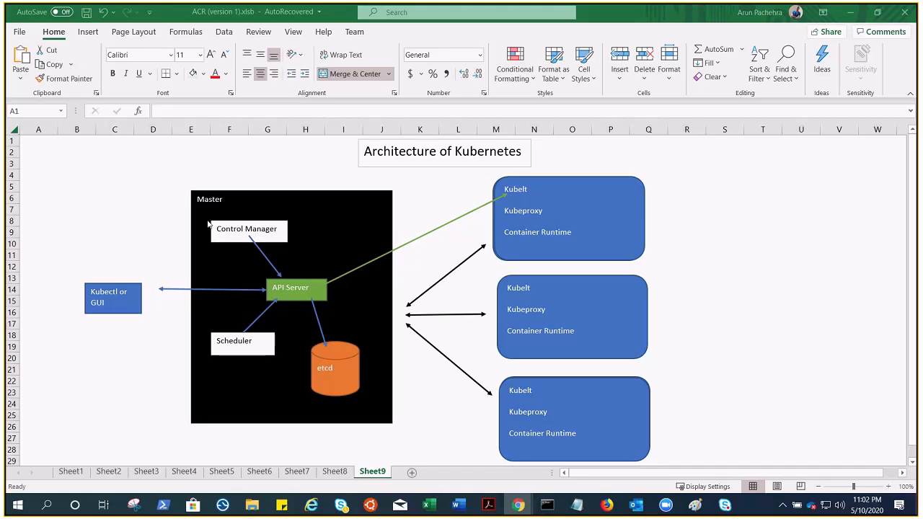
{"action": "mouse_move", "coordinate": [226, 239]}
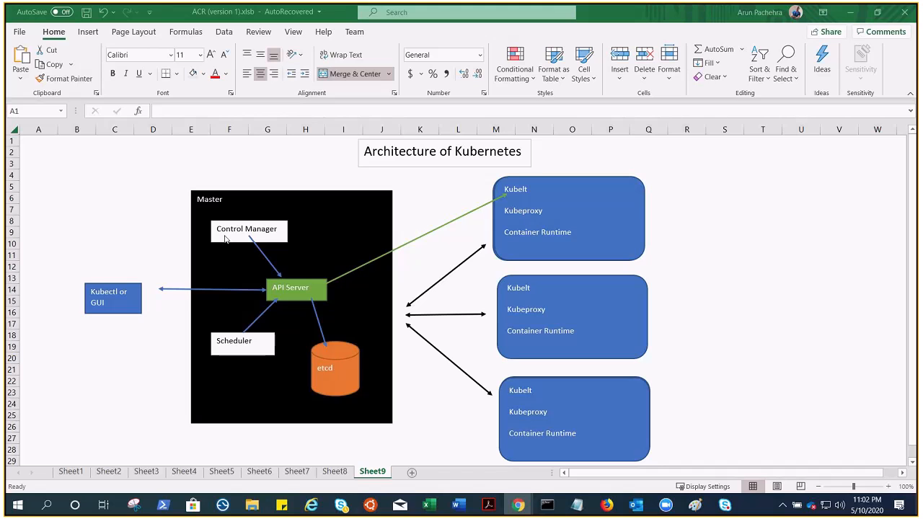
{"action": "mouse_move", "coordinate": [267, 220]}
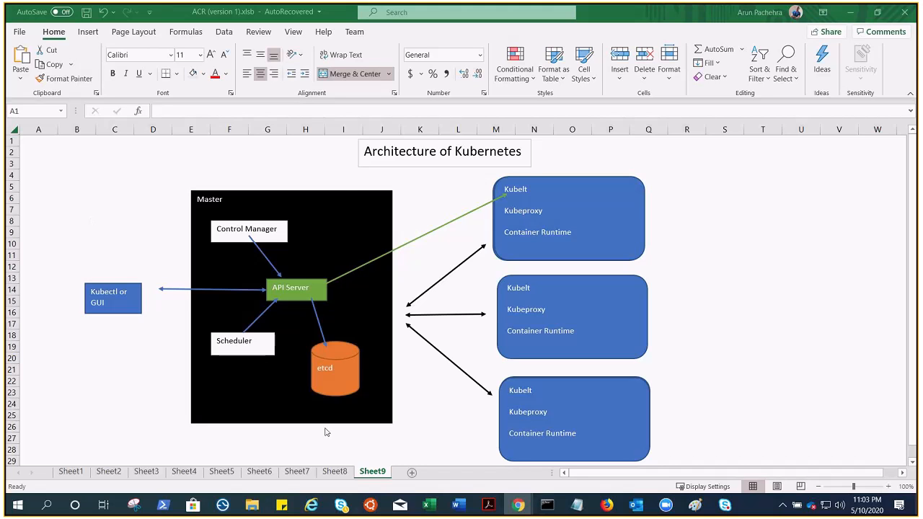
{"action": "mouse_move", "coordinate": [66, 330]}
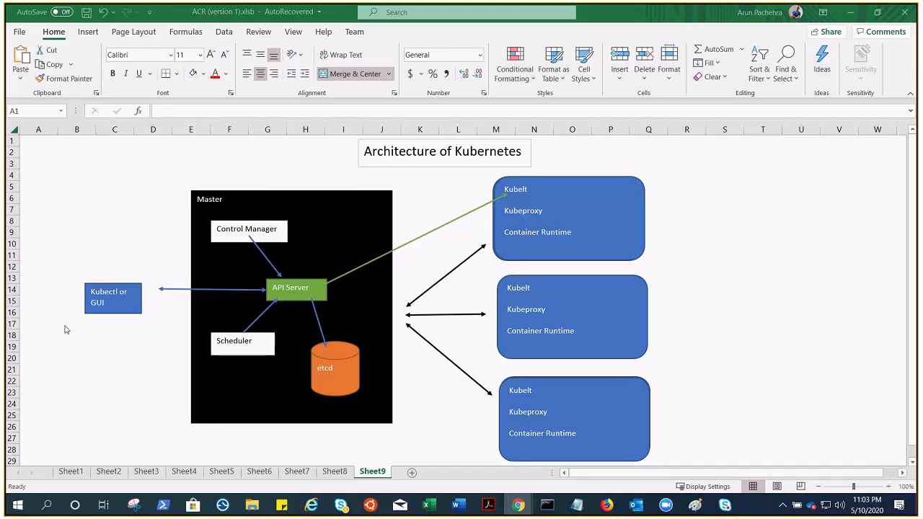
{"action": "mouse_move", "coordinate": [132, 321]}
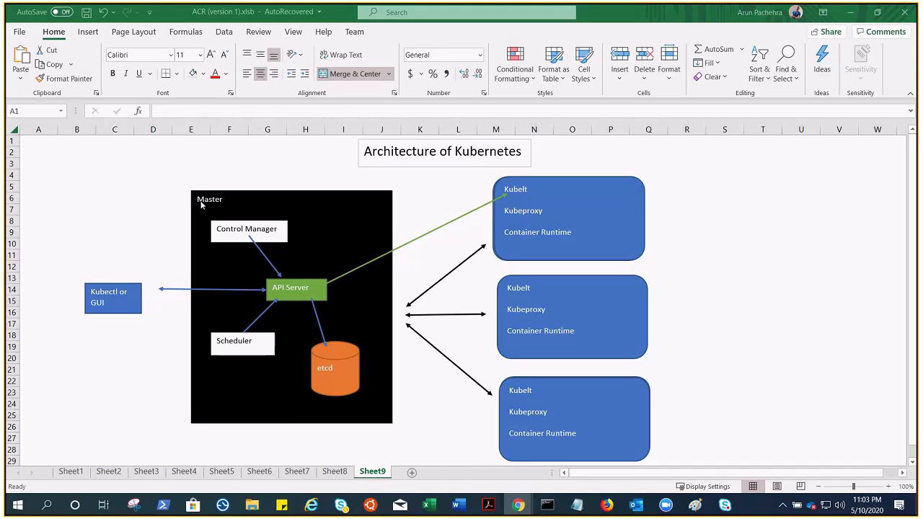
{"action": "mouse_move", "coordinate": [239, 209]}
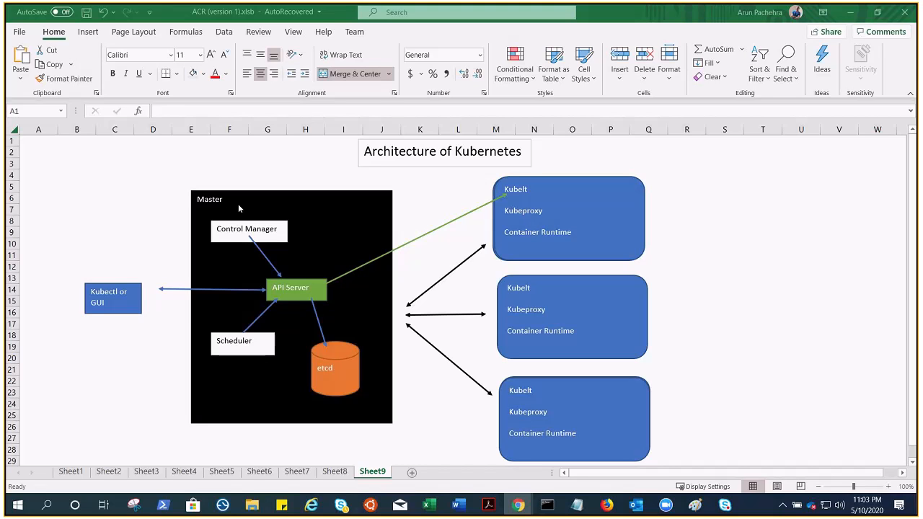
{"action": "mouse_move", "coordinate": [354, 243]}
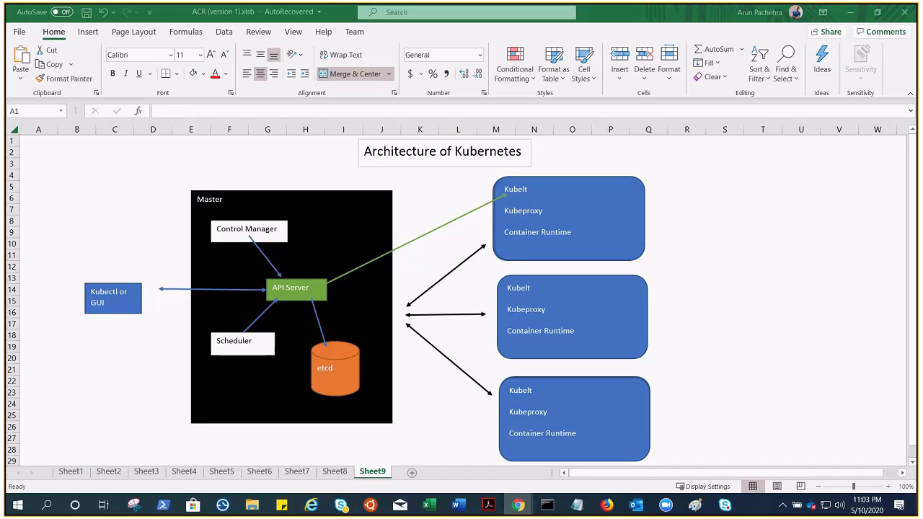
{"action": "mouse_move", "coordinate": [528, 200]}
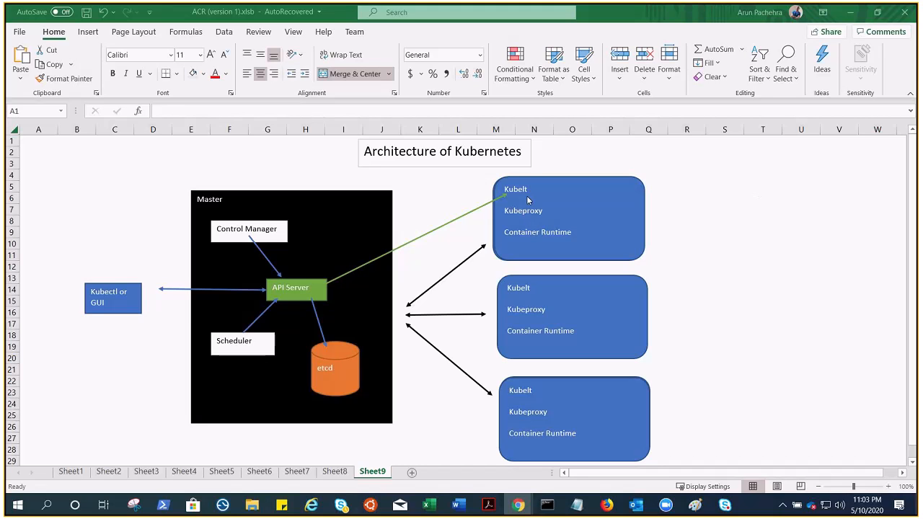
{"action": "mouse_move", "coordinate": [547, 203]}
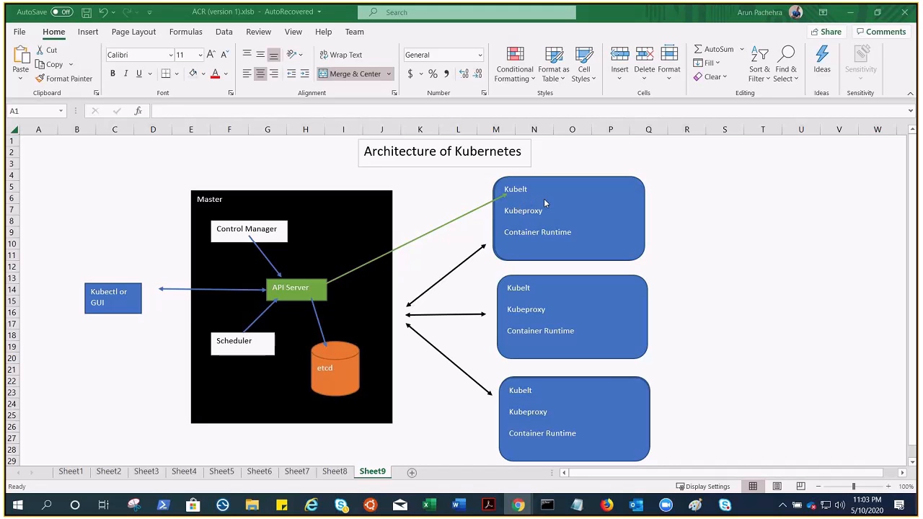
{"action": "mouse_move", "coordinate": [570, 207]}
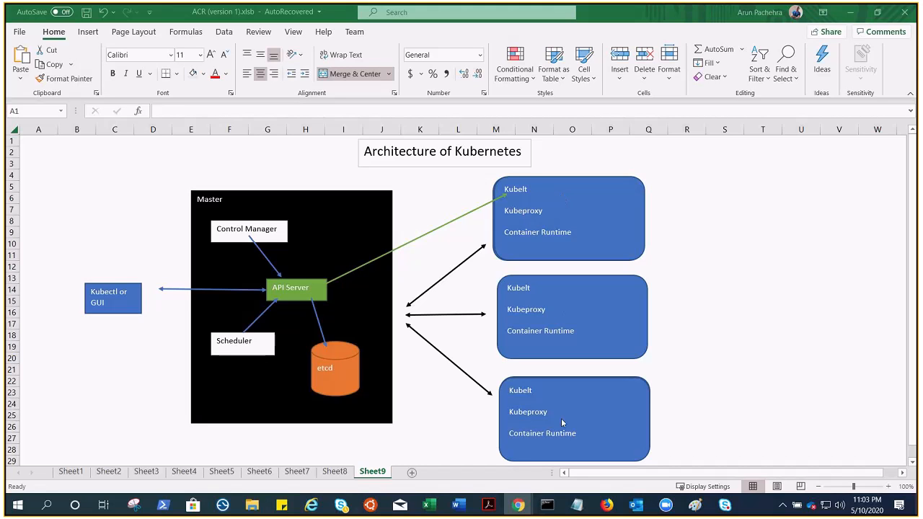
{"action": "mouse_move", "coordinate": [561, 193]}
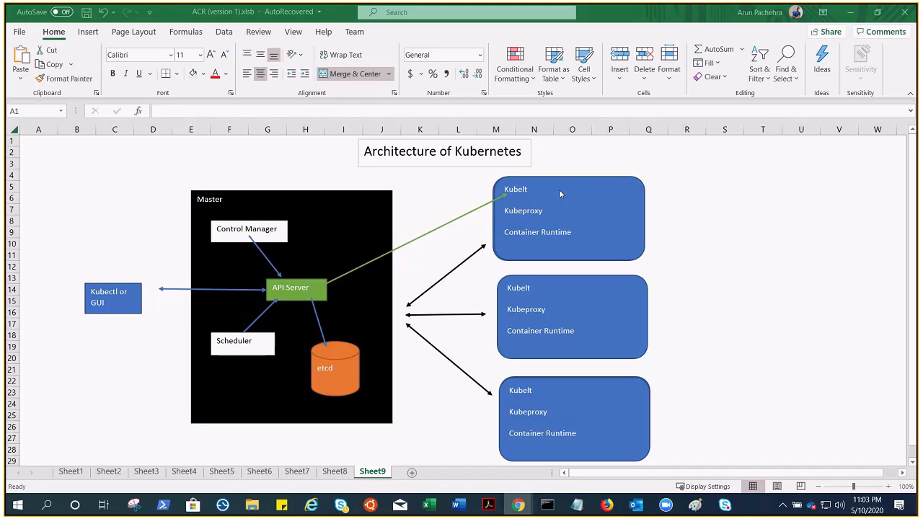
{"action": "mouse_move", "coordinate": [536, 195]}
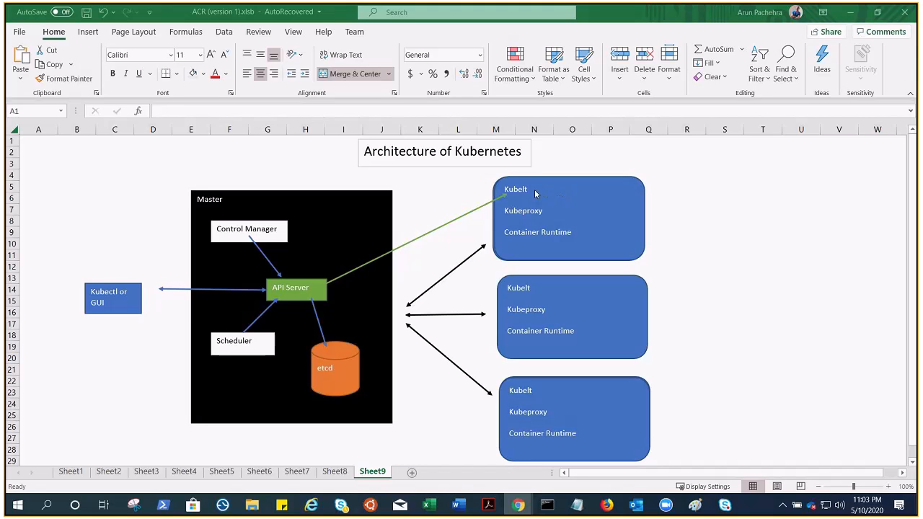
{"action": "mouse_move", "coordinate": [482, 188]}
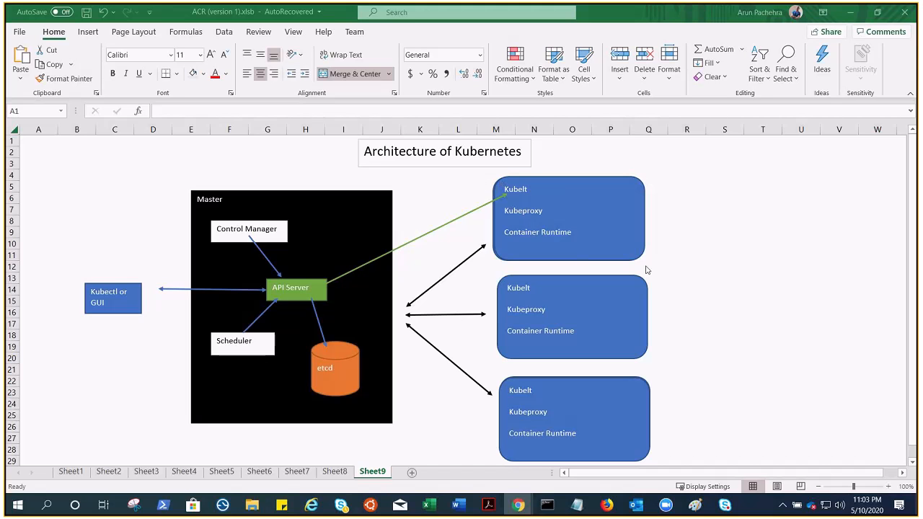
Draw a rectangle pod box inside the top worker node and style it orange
{"action": "left_click", "coordinate": [87, 31]}
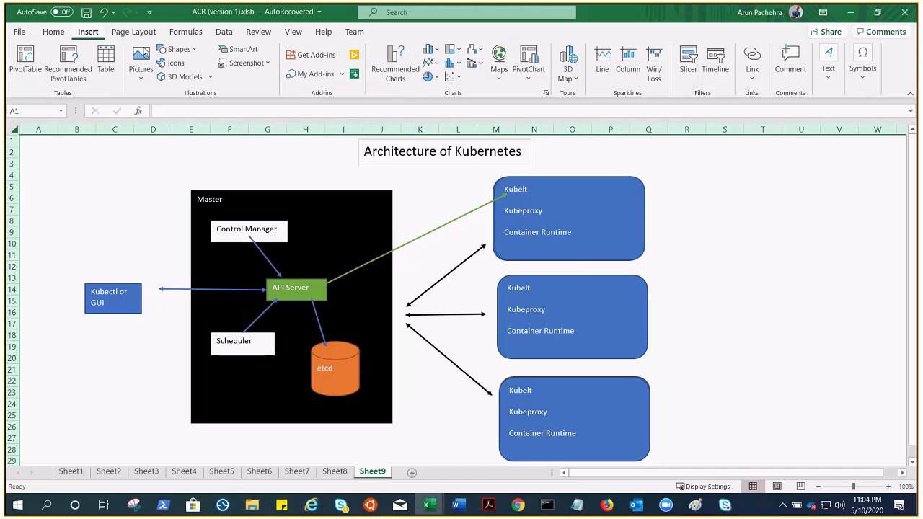
{"action": "left_click", "coordinate": [178, 49]}
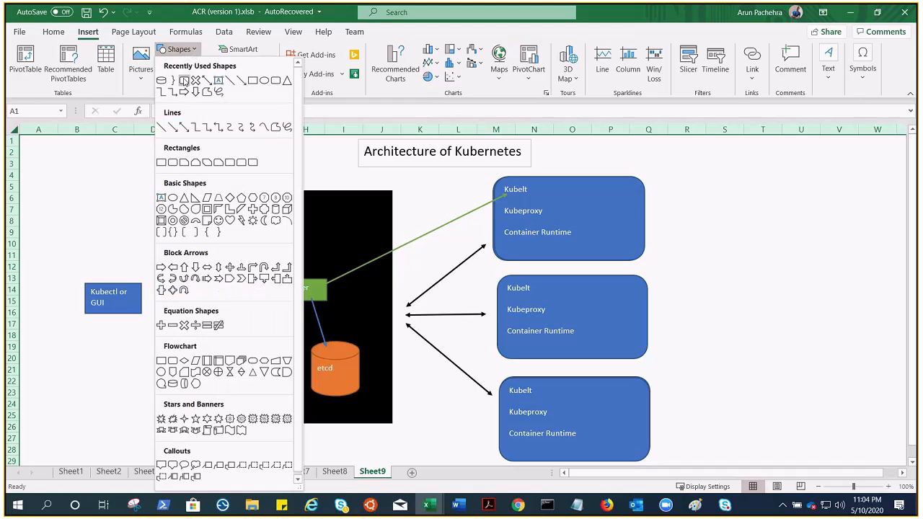
{"action": "mouse_move", "coordinate": [185, 80]}
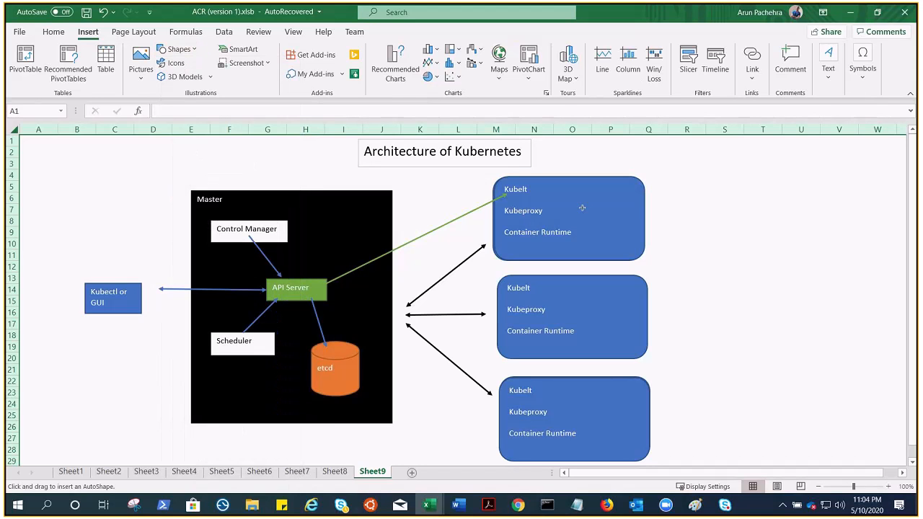
{"action": "mouse_move", "coordinate": [577, 231]}
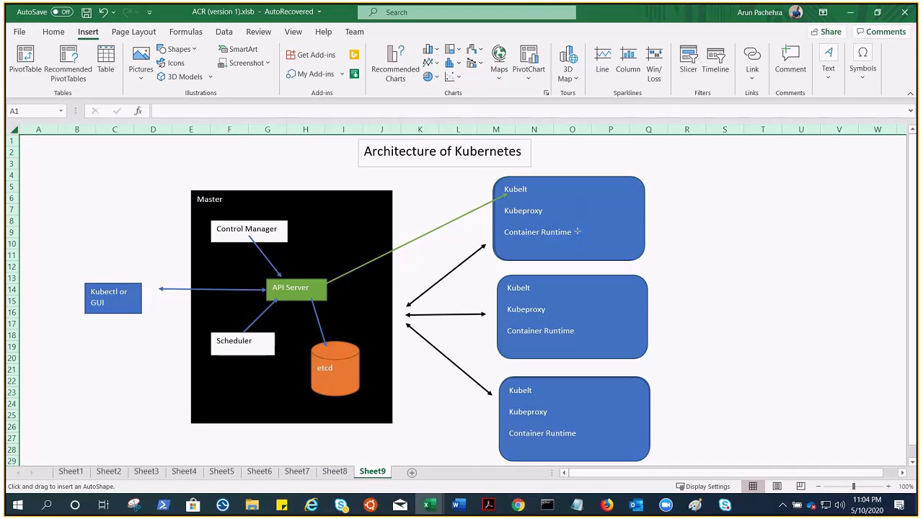
{"action": "left_click_drag", "start_coordinate": [570, 194], "coordinate": [619, 237]}
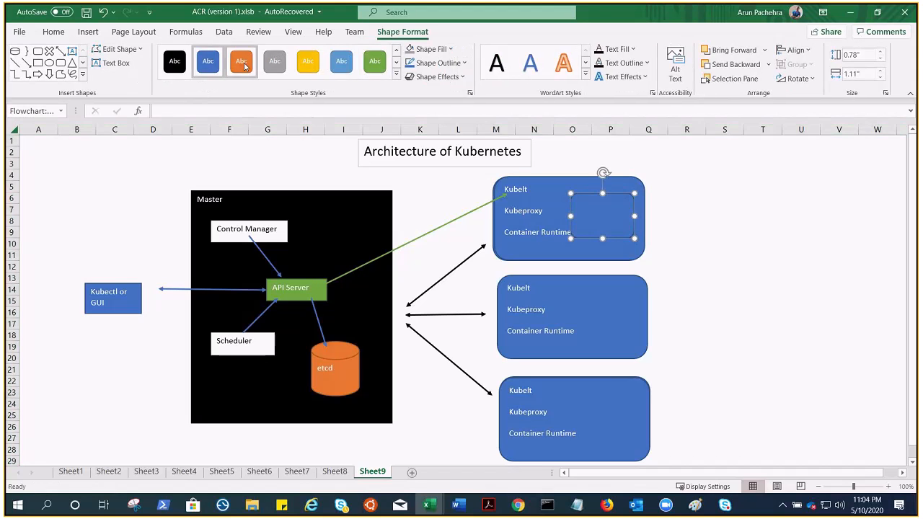
{"action": "left_click", "coordinate": [241, 61]}
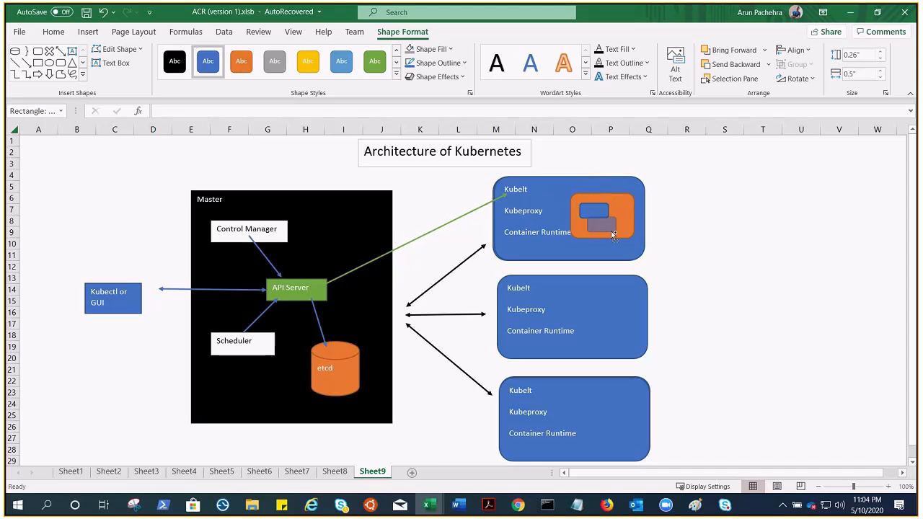
Dismiss the invalid reference alert and add a Container label text box
{"action": "left_click", "coordinate": [603, 217]}
{"action": "type", "text": "Pod"}
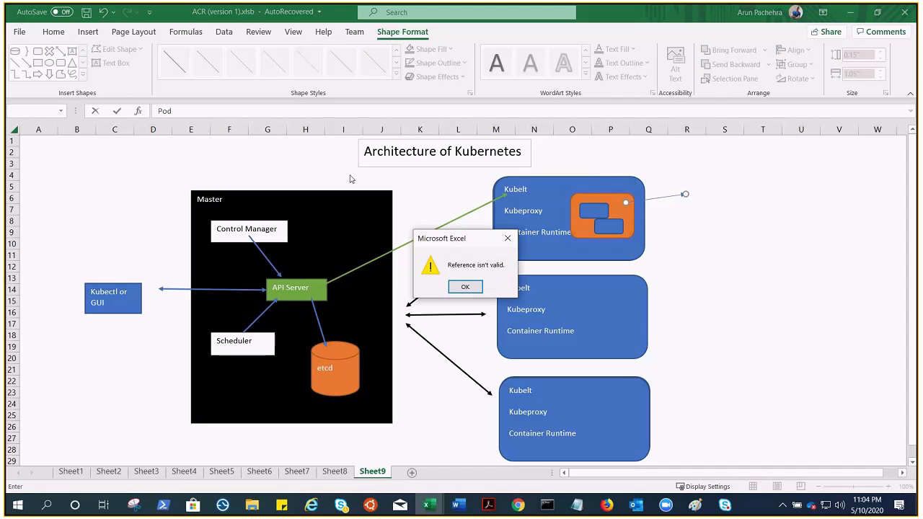
{"action": "left_click", "coordinate": [466, 287]}
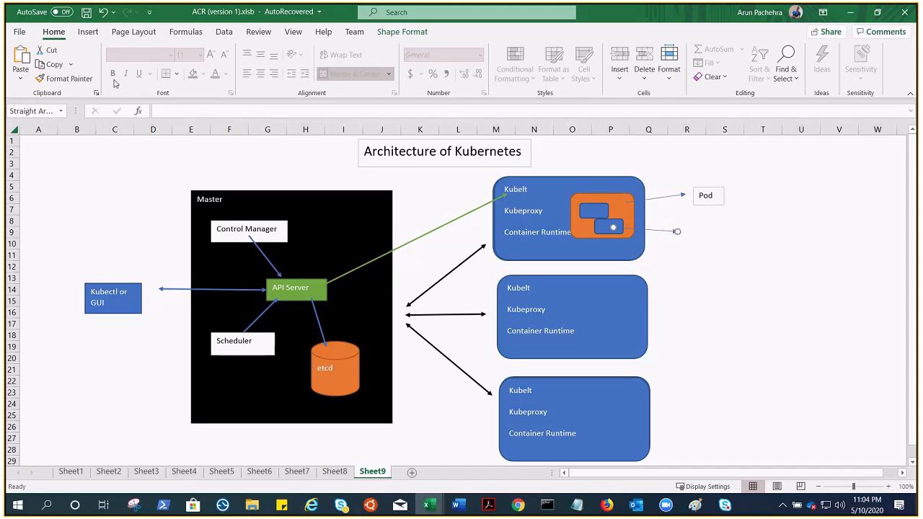
{"action": "left_click", "coordinate": [179, 49]}
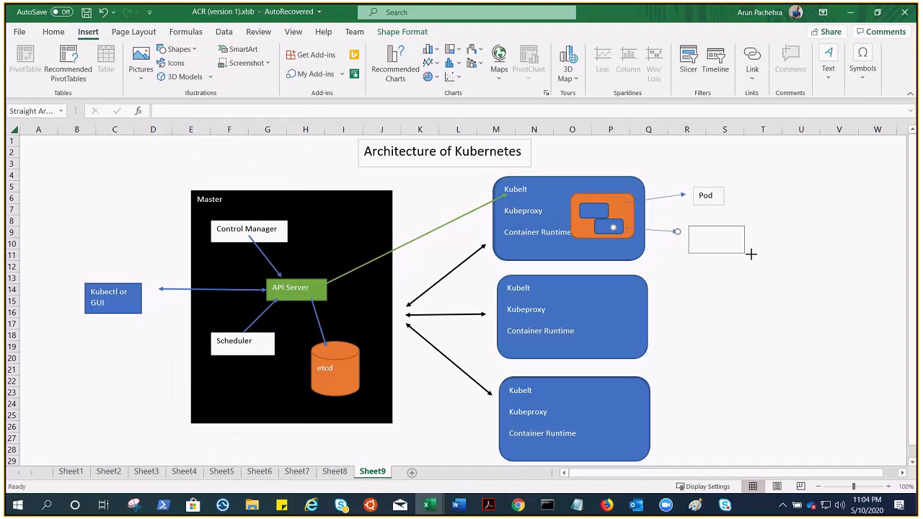
{"action": "type", "text": "Container"}
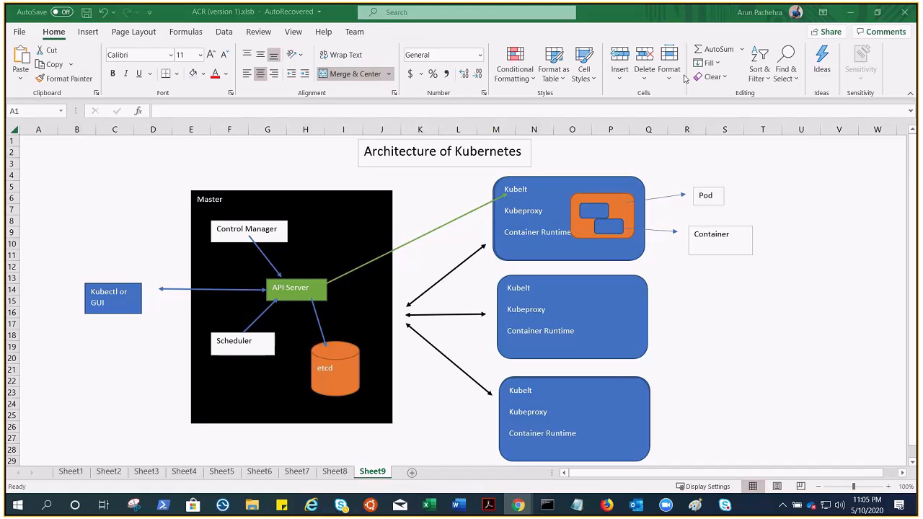
{"action": "mouse_move", "coordinate": [823, 245]}
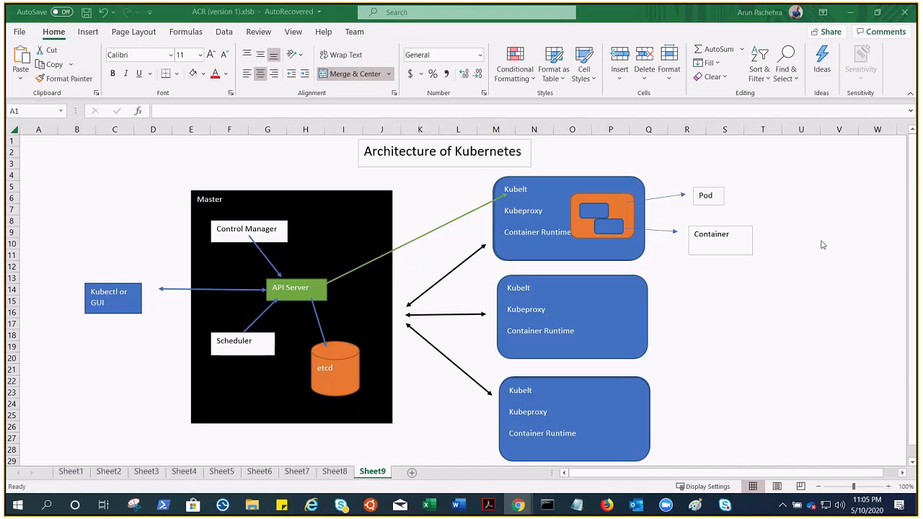
{"action": "mouse_move", "coordinate": [512, 200]}
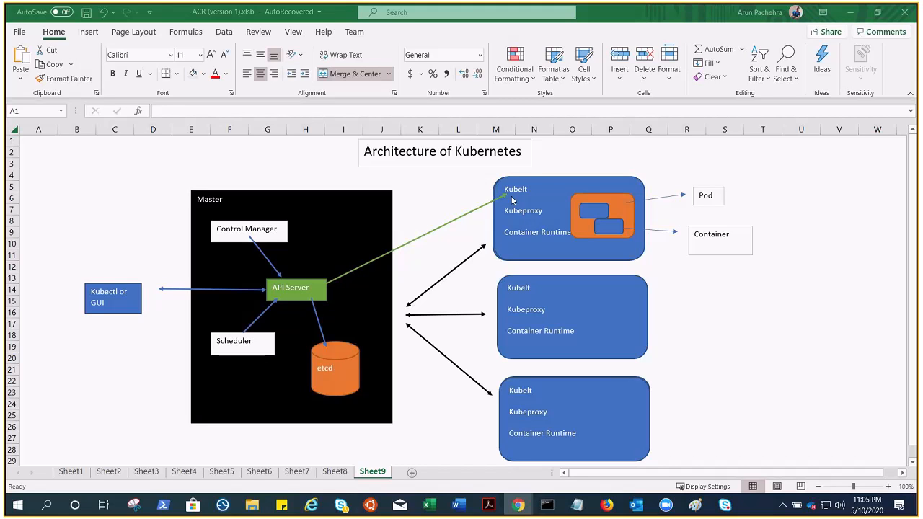
{"action": "mouse_move", "coordinate": [821, 272]}
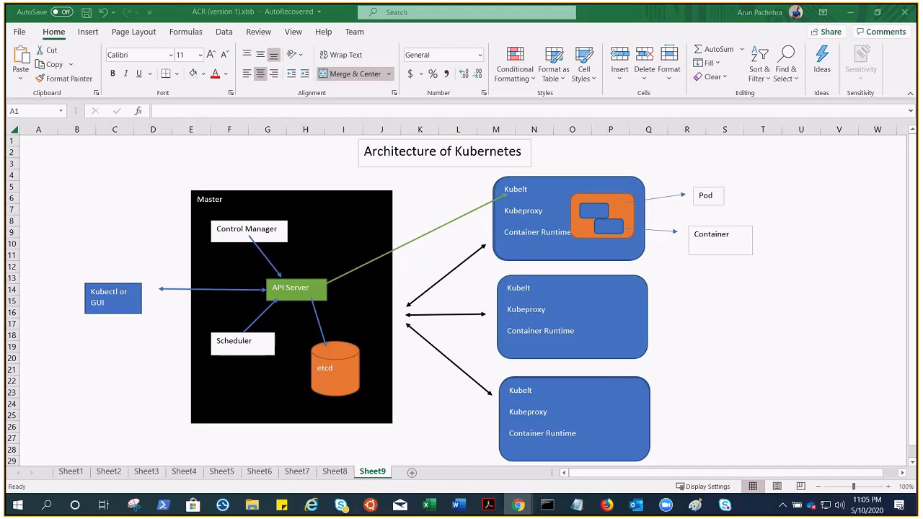
{"action": "mouse_move", "coordinate": [500, 233]}
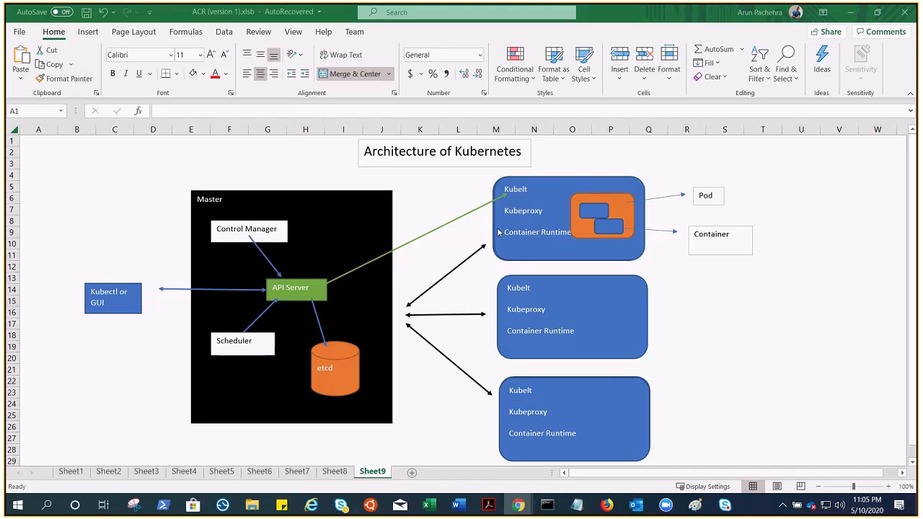
{"action": "mouse_move", "coordinate": [552, 212]}
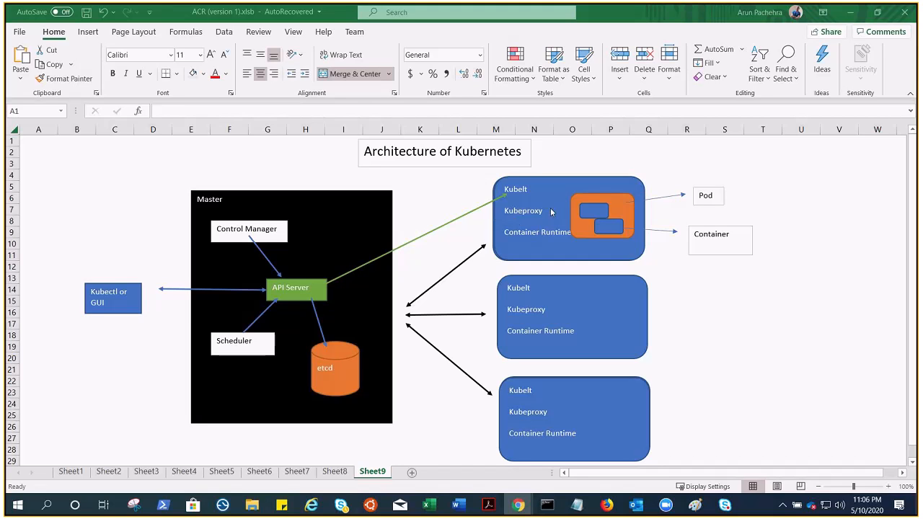
{"action": "mouse_move", "coordinate": [505, 183]}
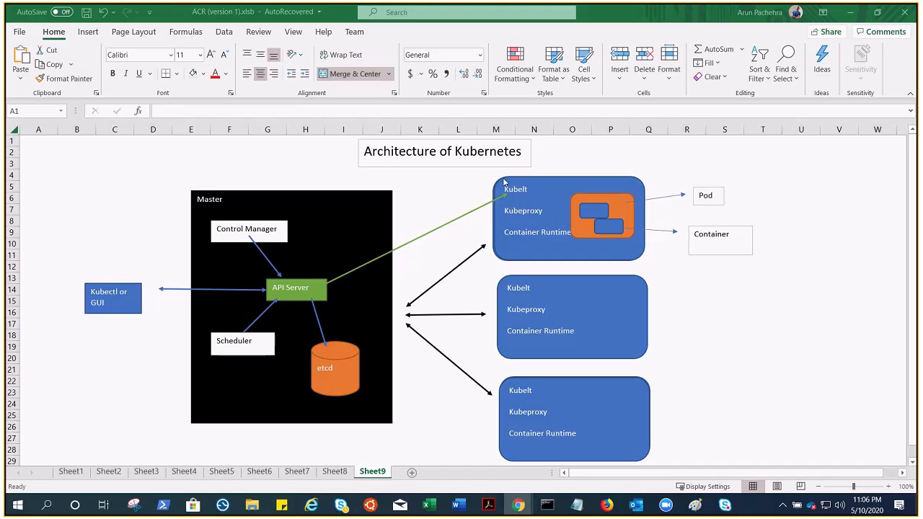
{"action": "mouse_move", "coordinate": [590, 240]}
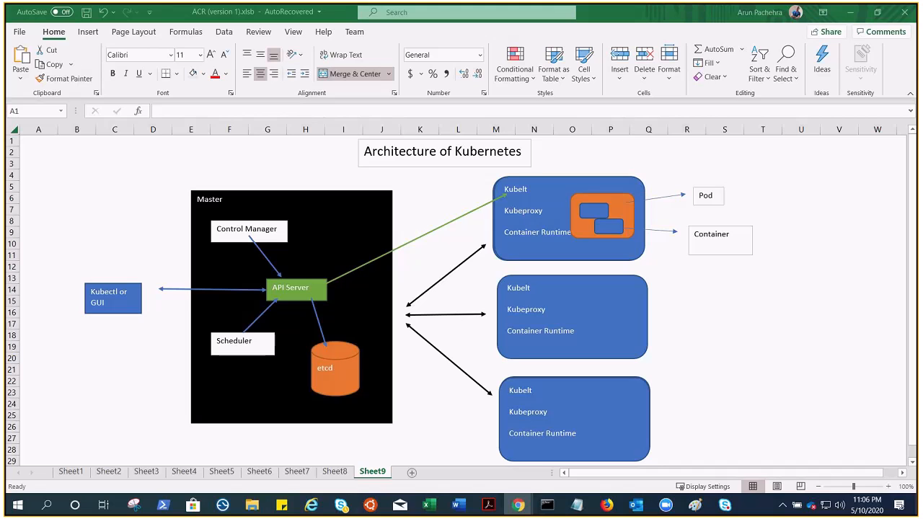
{"action": "mouse_move", "coordinate": [533, 250]}
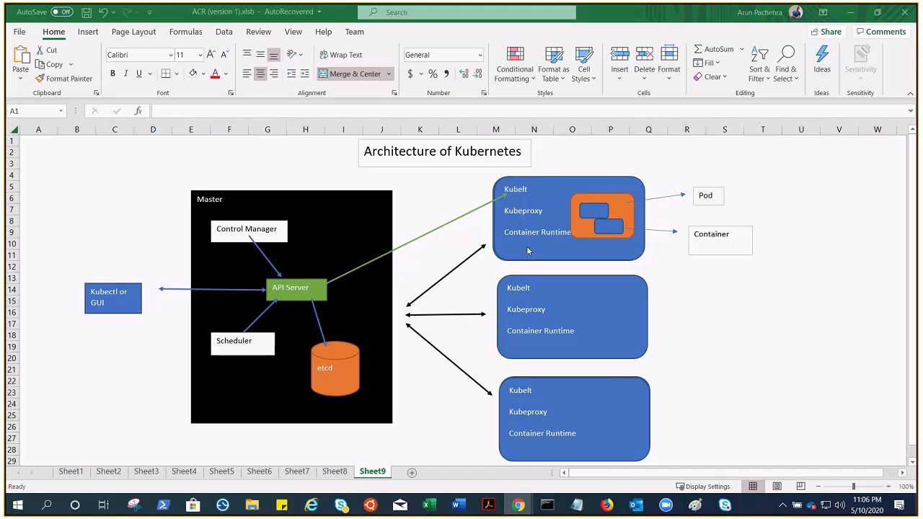
{"action": "mouse_move", "coordinate": [389, 205]}
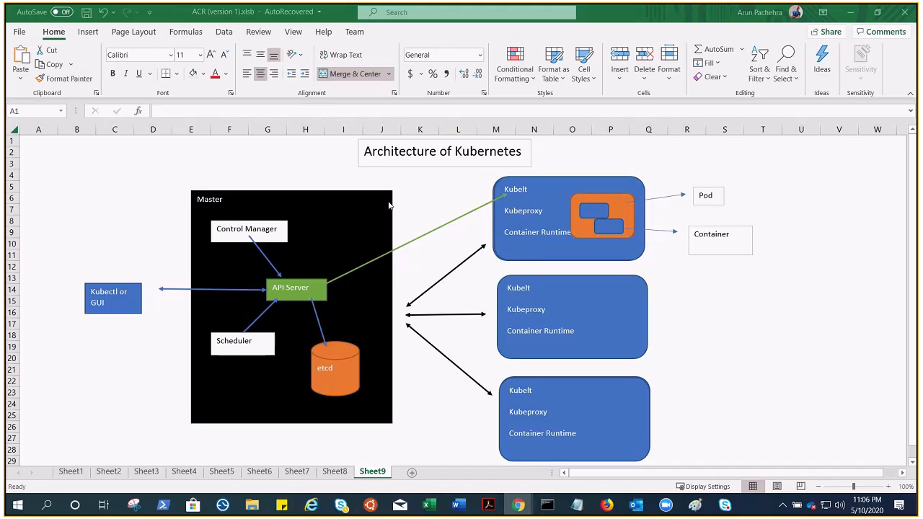
{"action": "mouse_move", "coordinate": [428, 223]}
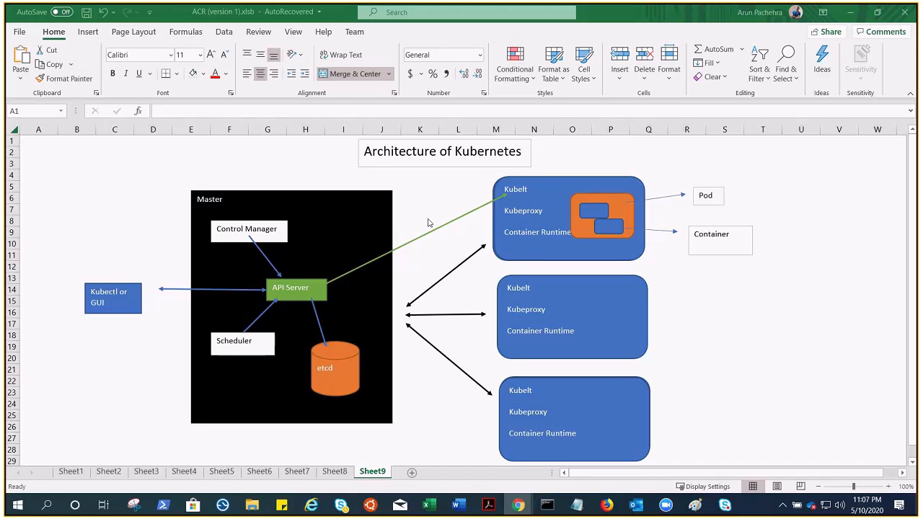
{"action": "mouse_move", "coordinate": [645, 254]}
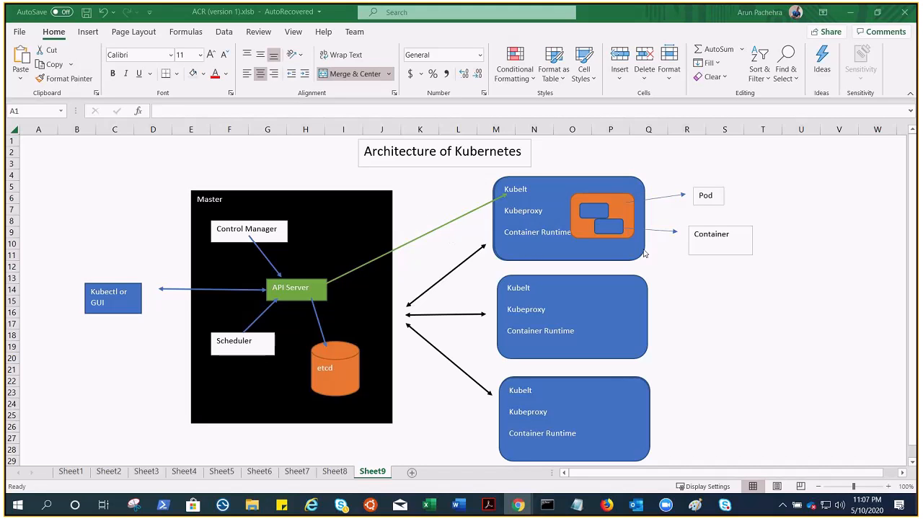
{"action": "mouse_move", "coordinate": [720, 270]}
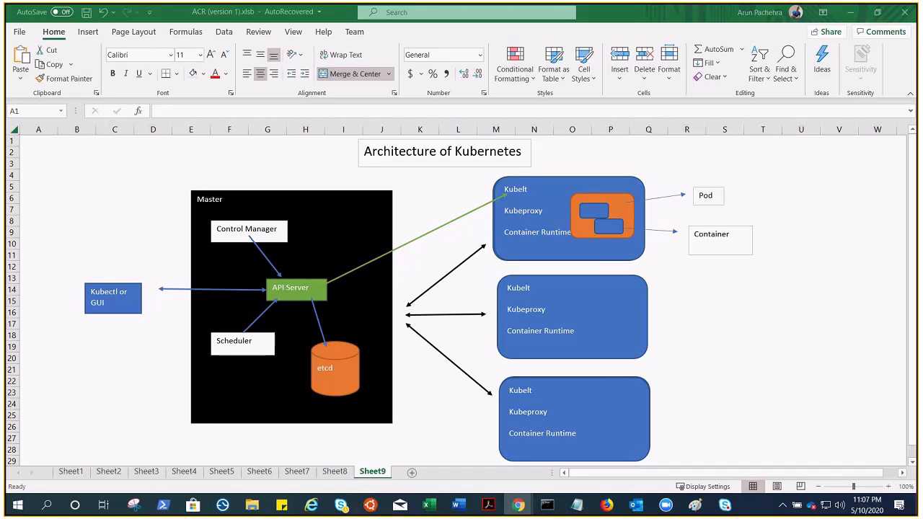
{"action": "mouse_move", "coordinate": [714, 207]}
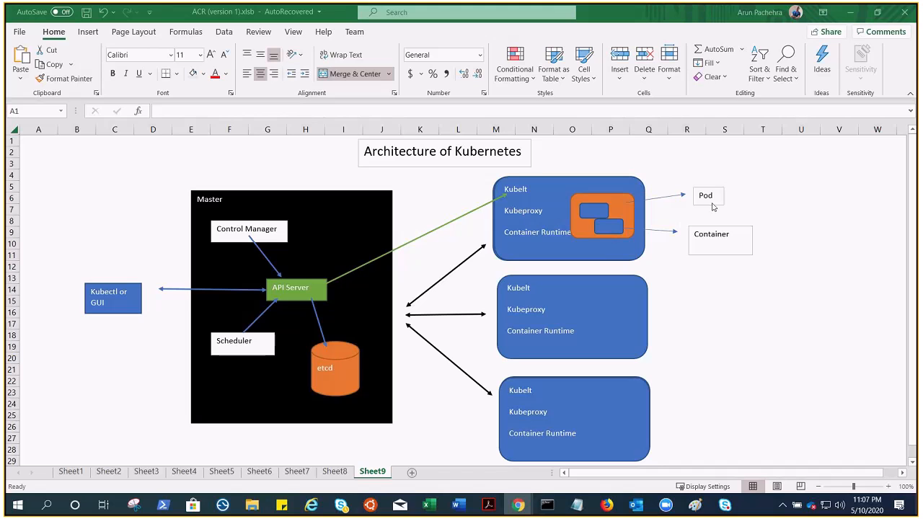
{"action": "mouse_move", "coordinate": [787, 210]}
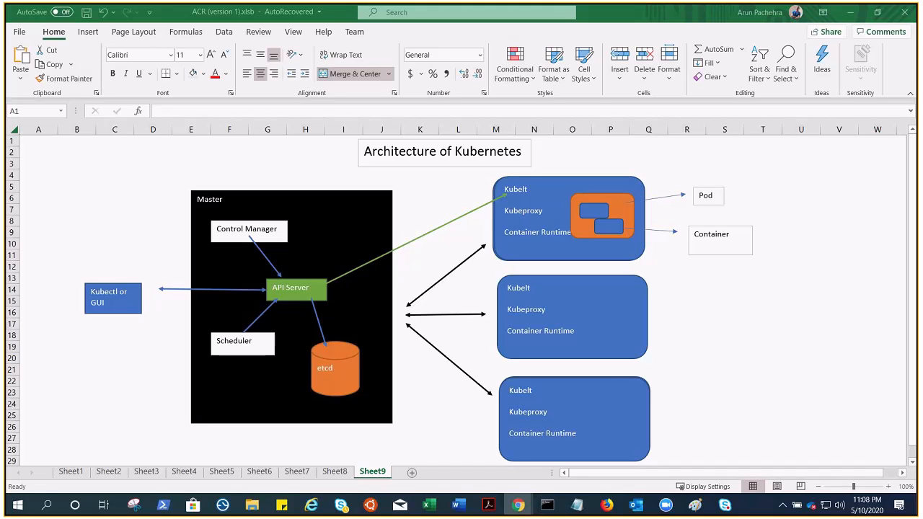
{"action": "mouse_move", "coordinate": [570, 220]}
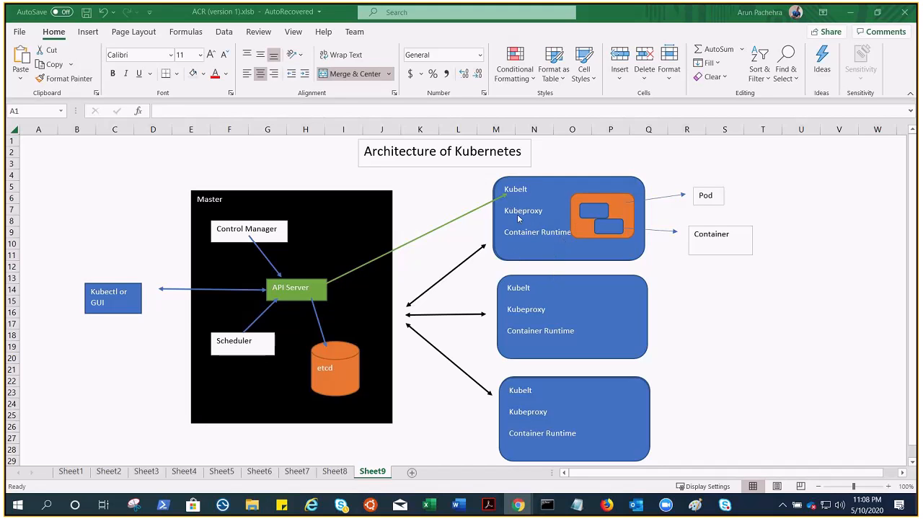
{"action": "mouse_move", "coordinate": [592, 251]}
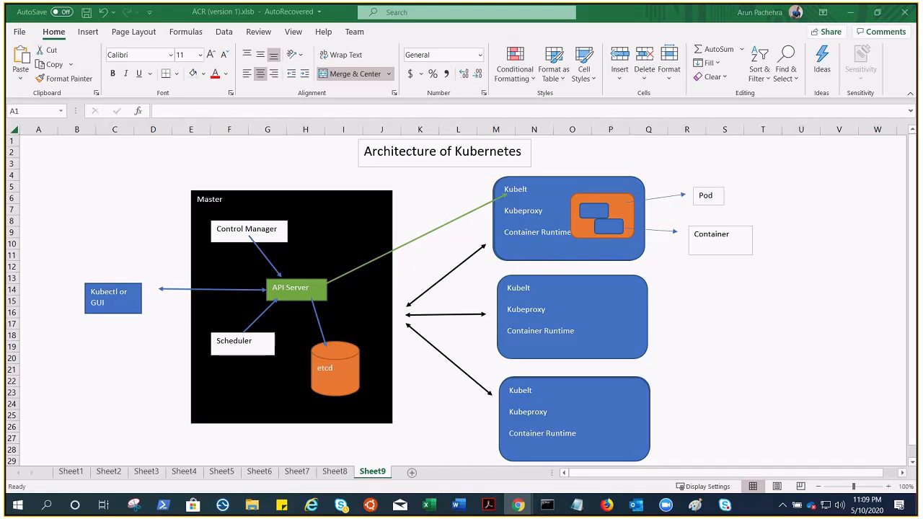
{"action": "mouse_move", "coordinate": [455, 191]}
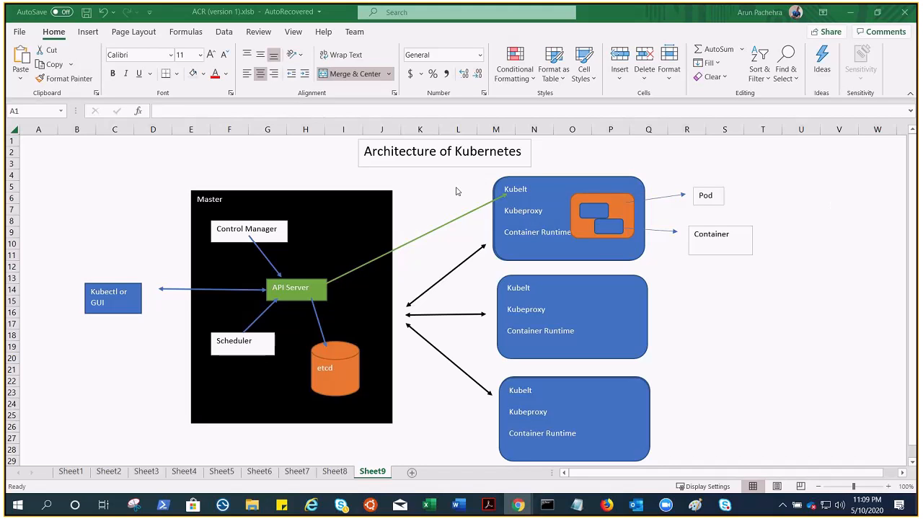
{"action": "mouse_move", "coordinate": [543, 196]}
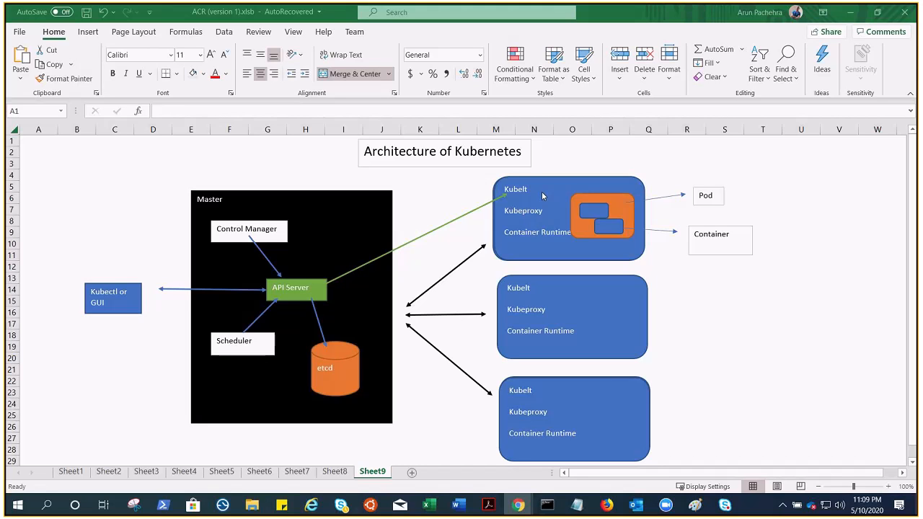
{"action": "mouse_move", "coordinate": [553, 251]}
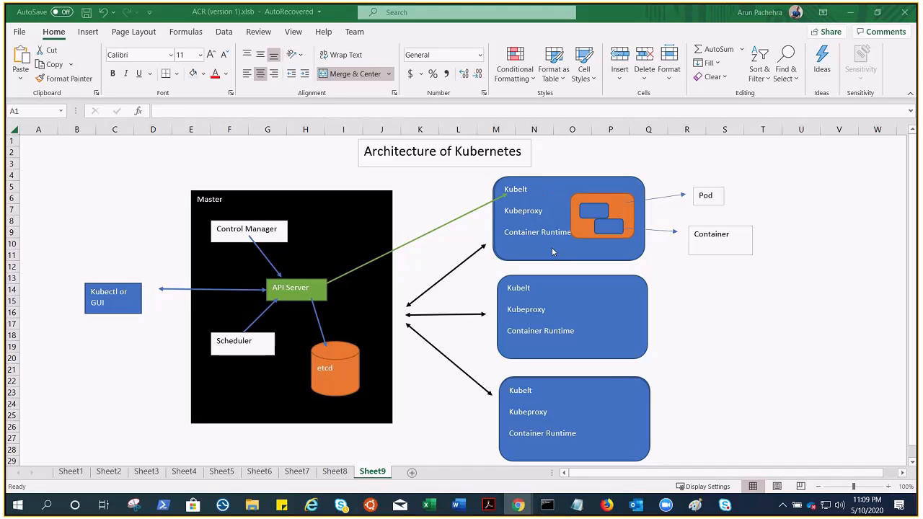